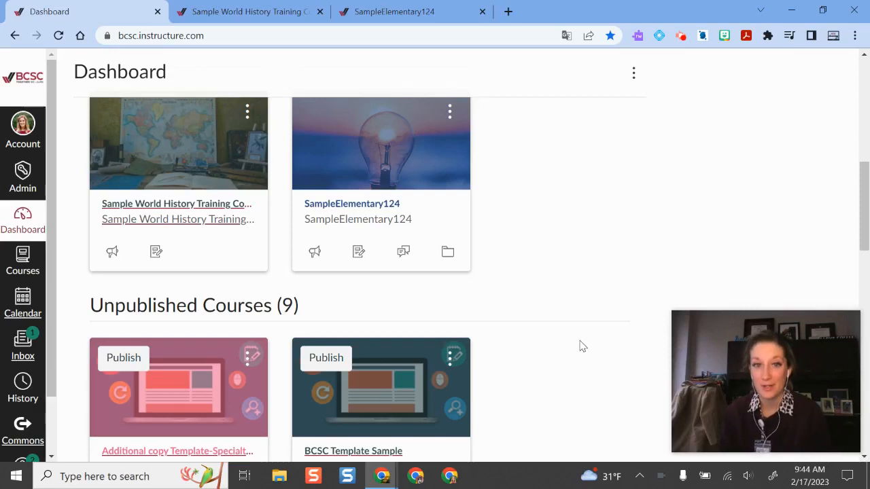
# Step: Scroll back up through the Dashboard's published and unpublished course cards
pyautogui.scroll(3)
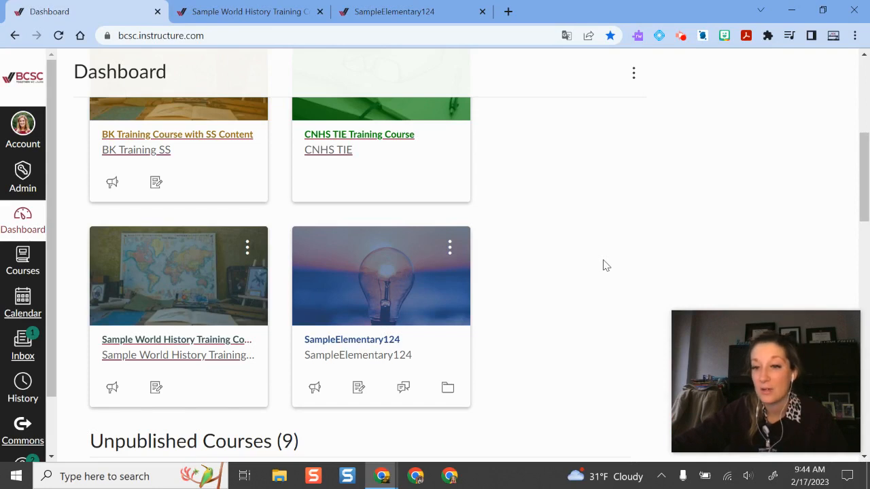
pyautogui.moveTo(628, 246)
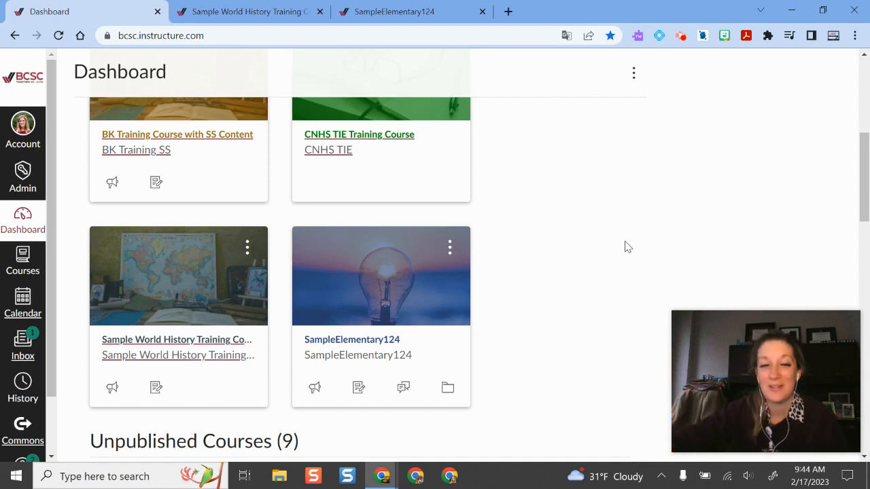
pyautogui.moveTo(513, 295)
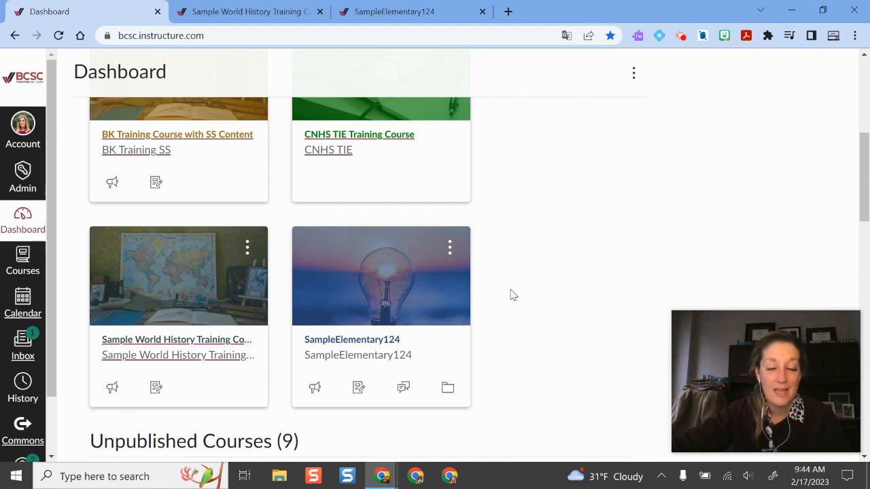
pyautogui.moveTo(535, 274)
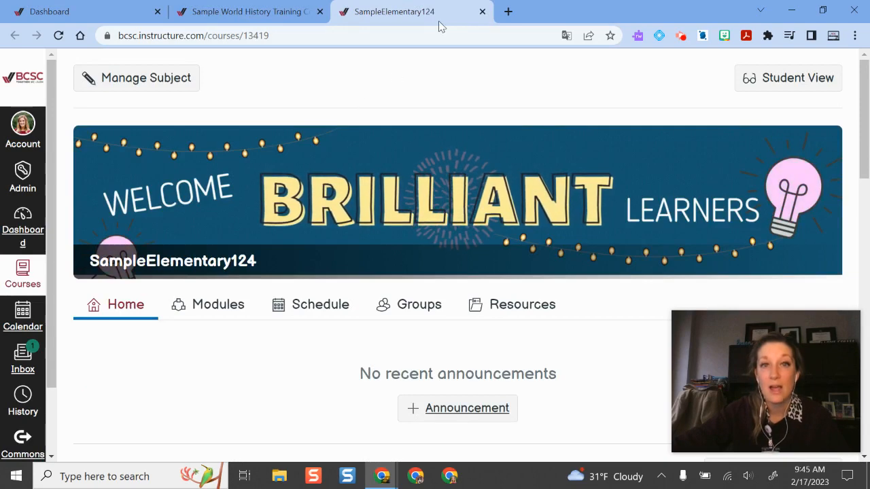
# Step: Open the SampleElementary124 gradebook via Manage Subject and Grades, then switch courses
pyautogui.click(145, 78)
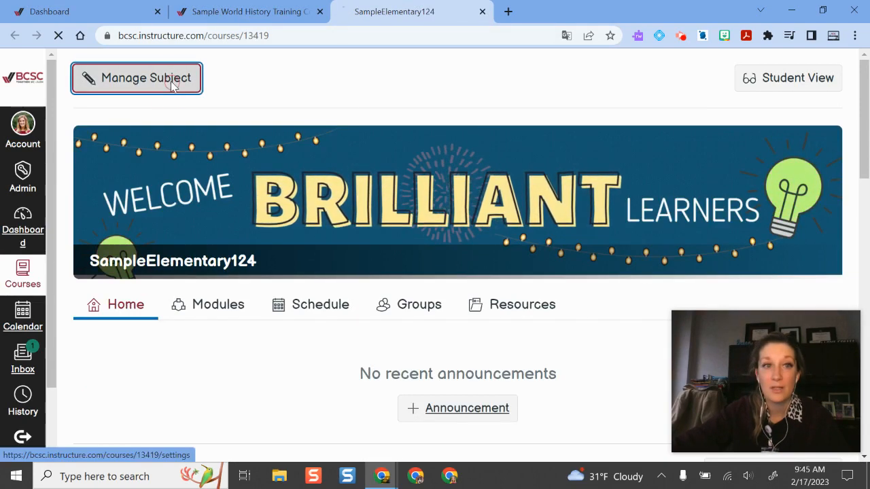
pyautogui.click(146, 77)
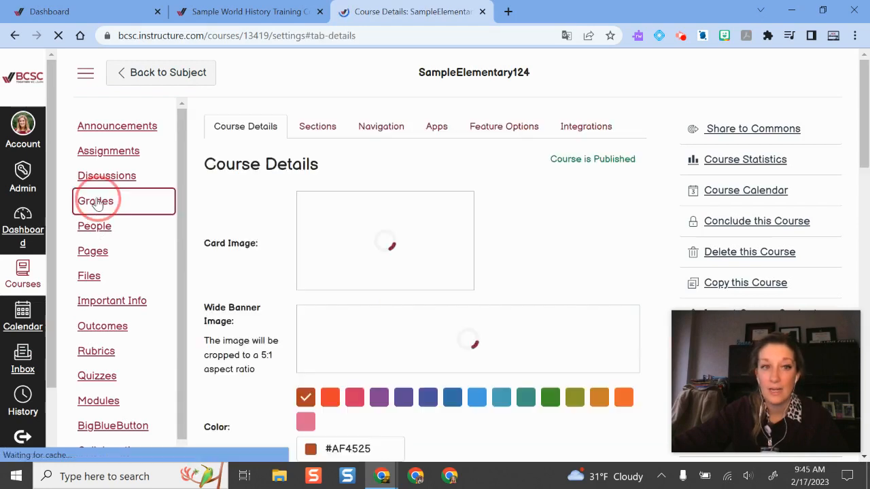
pyautogui.click(95, 200)
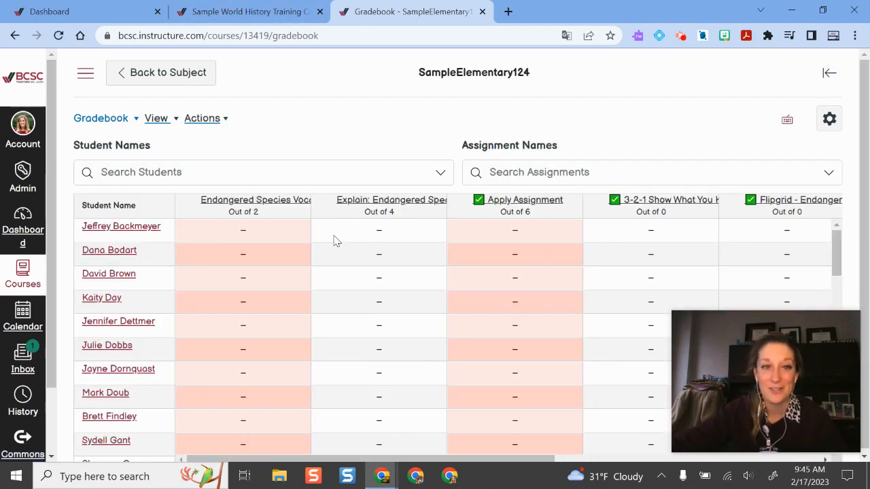
pyautogui.click(255, 11)
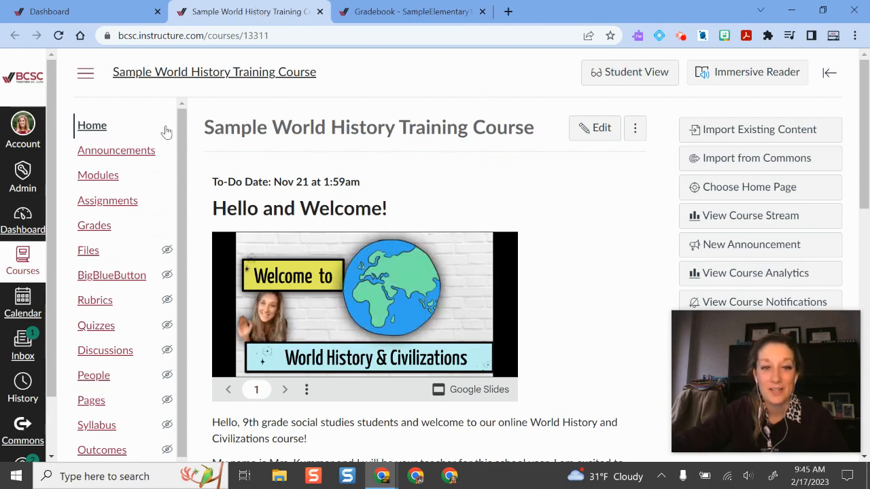
pyautogui.moveTo(130, 178)
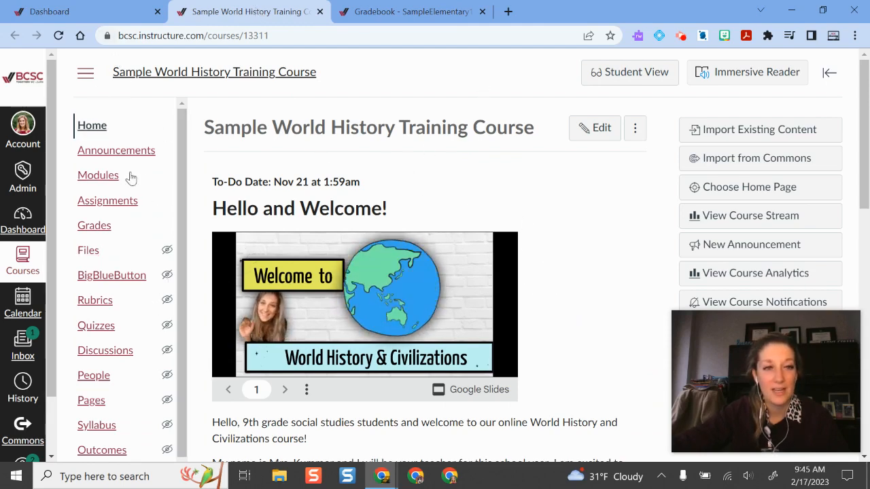
# Step: Hide and reshow the World History course menu, then open its Grades page
pyautogui.click(86, 73)
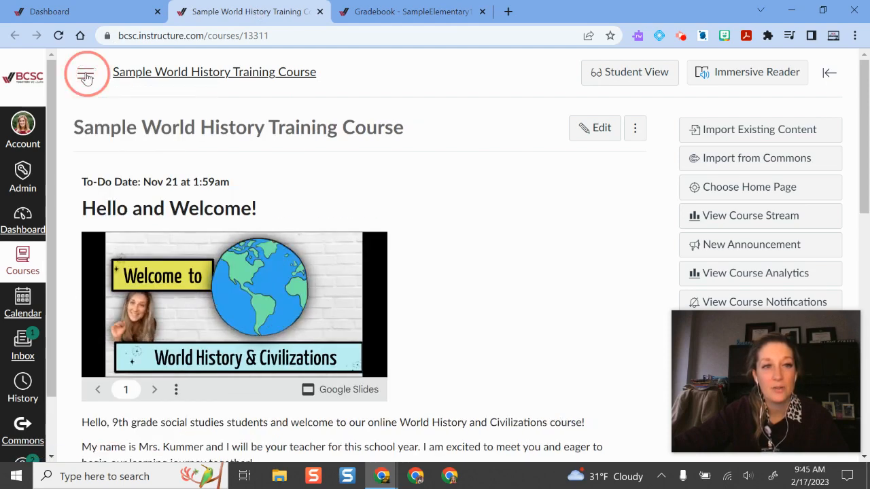
pyautogui.click(85, 72)
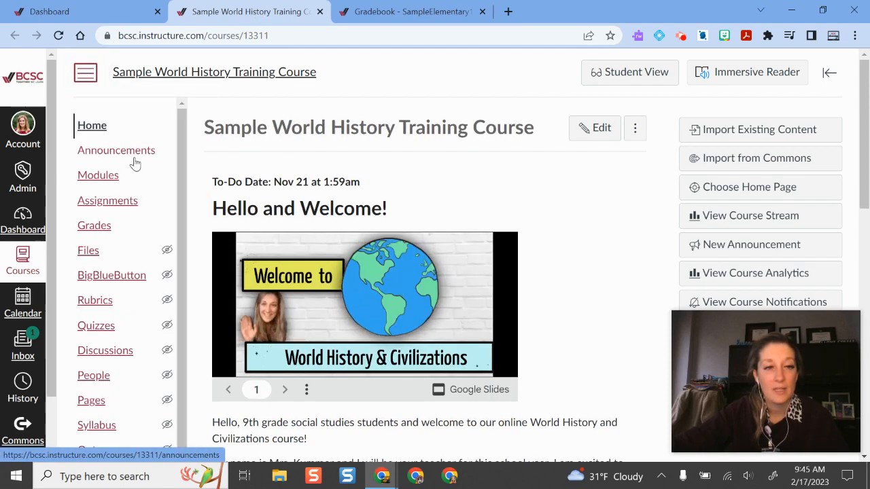
pyautogui.click(94, 225)
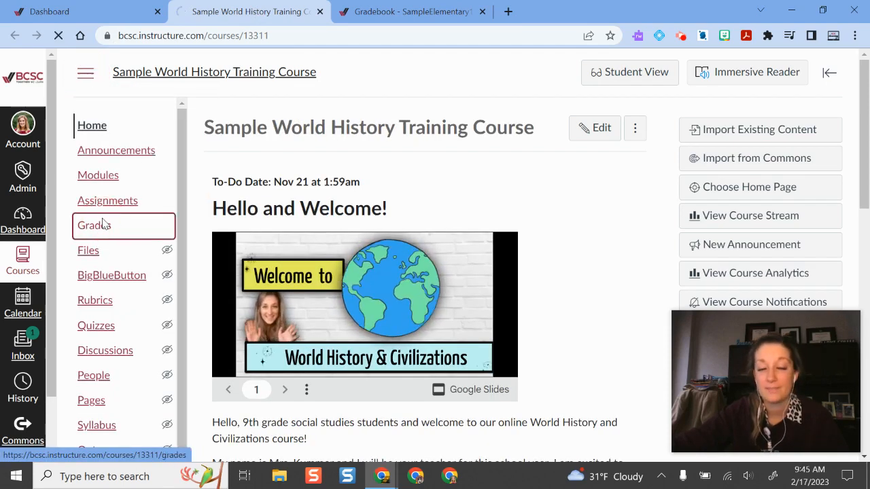
pyautogui.click(94, 225)
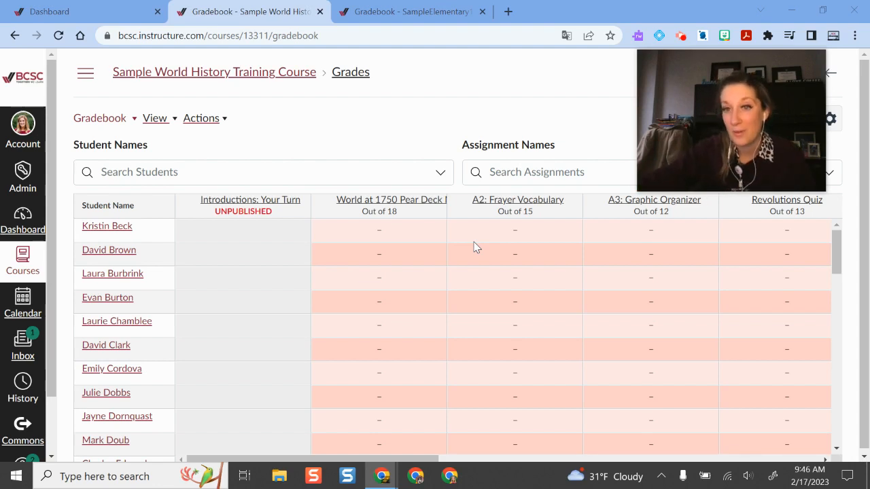
pyautogui.moveTo(376, 234)
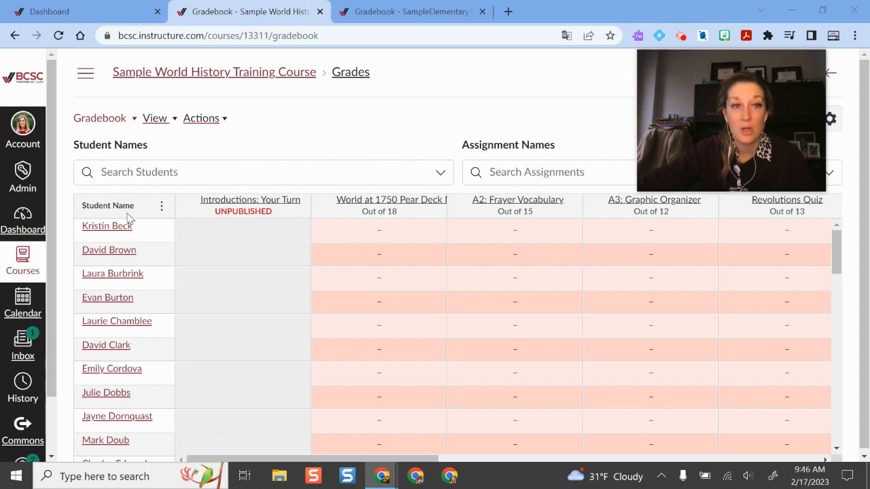
pyautogui.moveTo(221, 243)
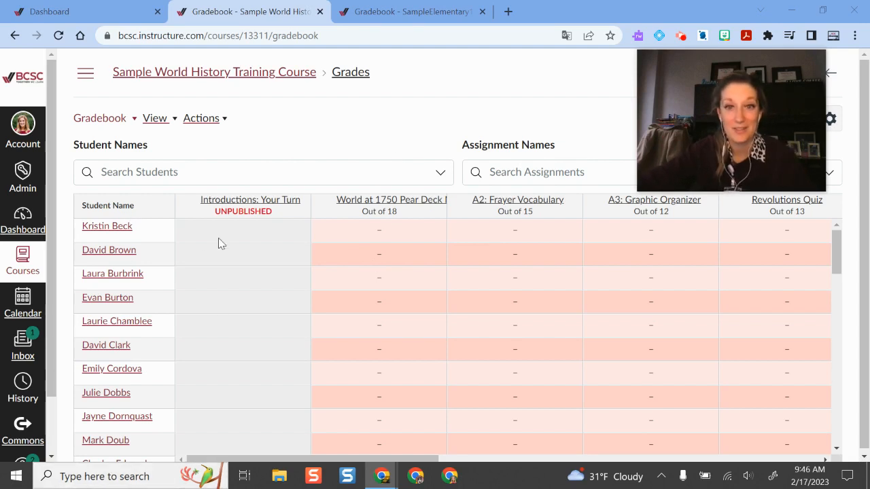
pyautogui.moveTo(349, 234)
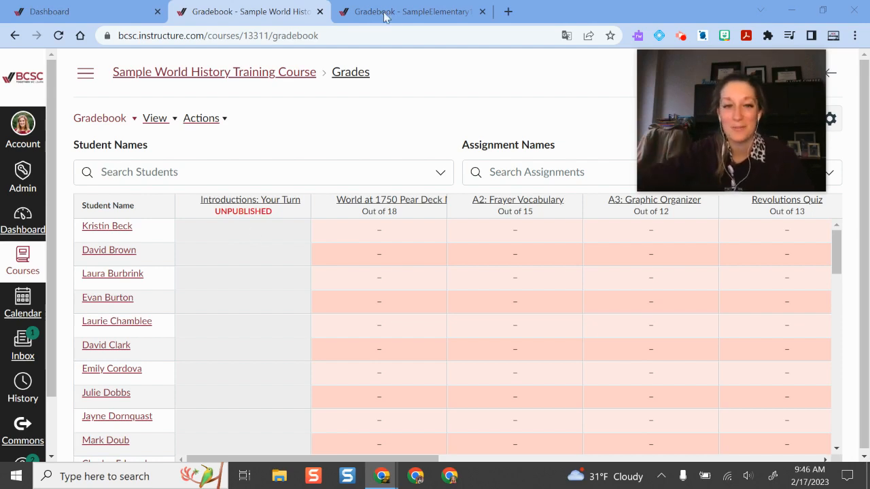
pyautogui.moveTo(505, 258)
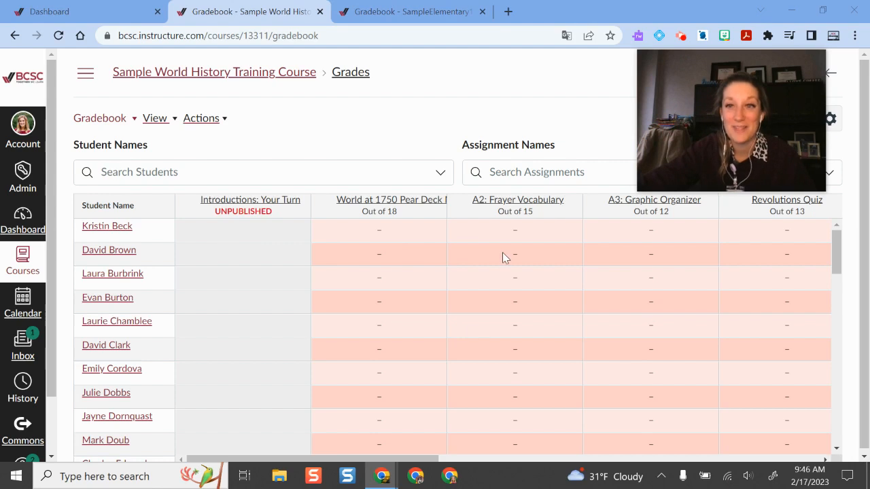
pyautogui.moveTo(421, 206)
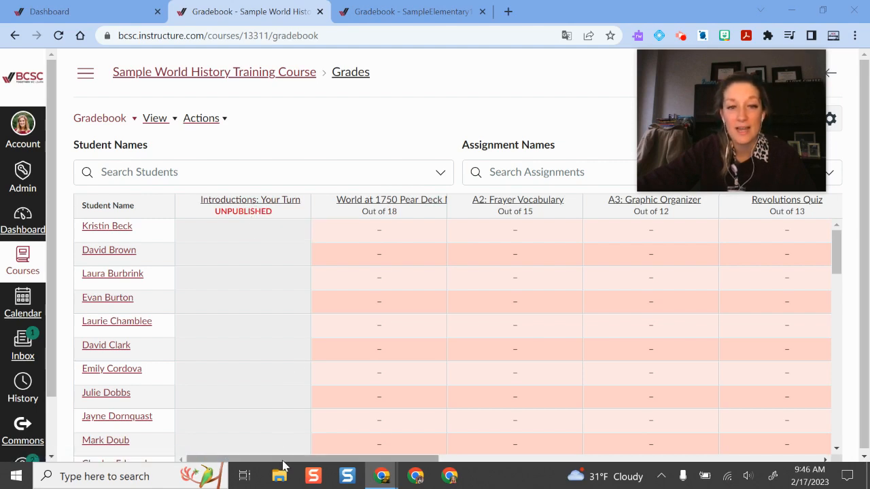
pyautogui.moveTo(266, 281)
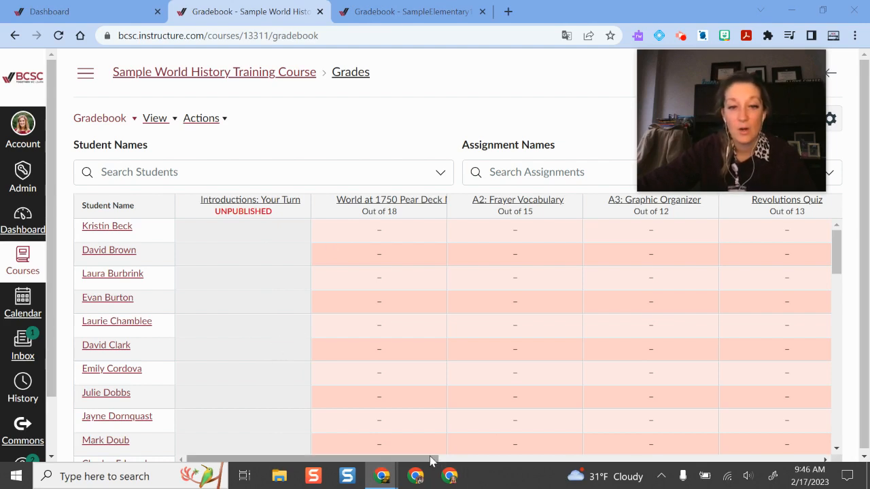
pyautogui.hscroll(3)
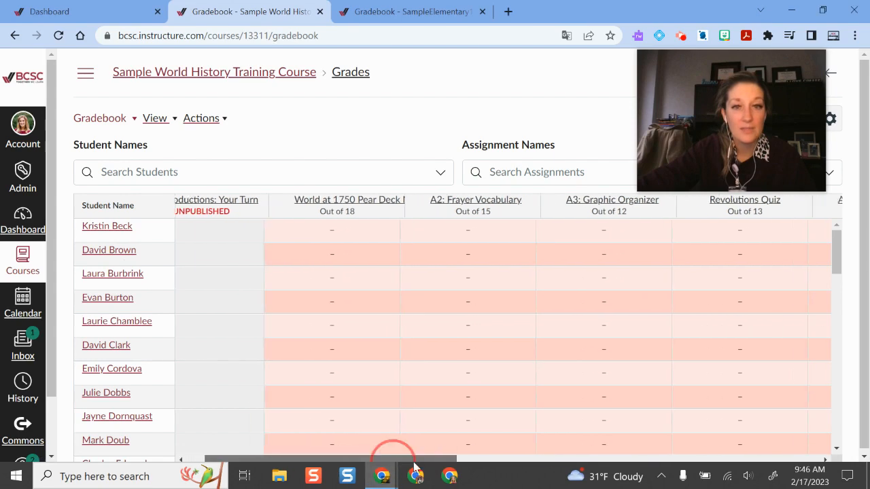
pyautogui.hscroll(3)
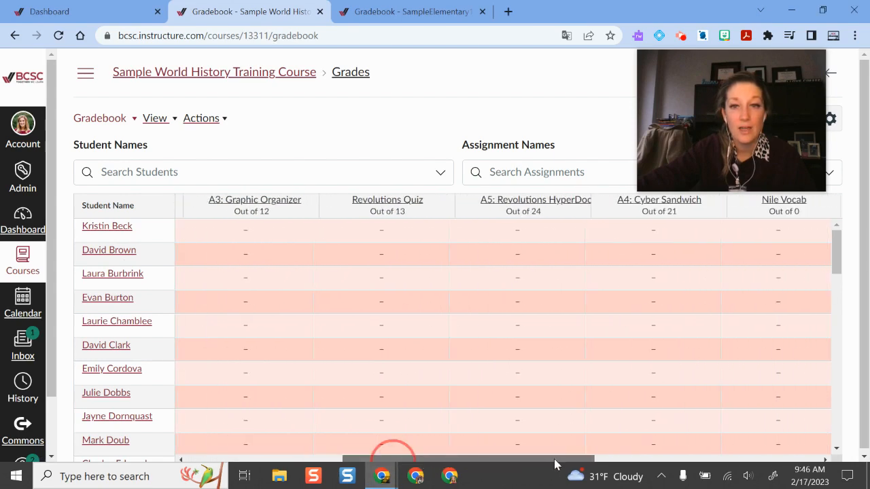
pyautogui.hscroll(3)
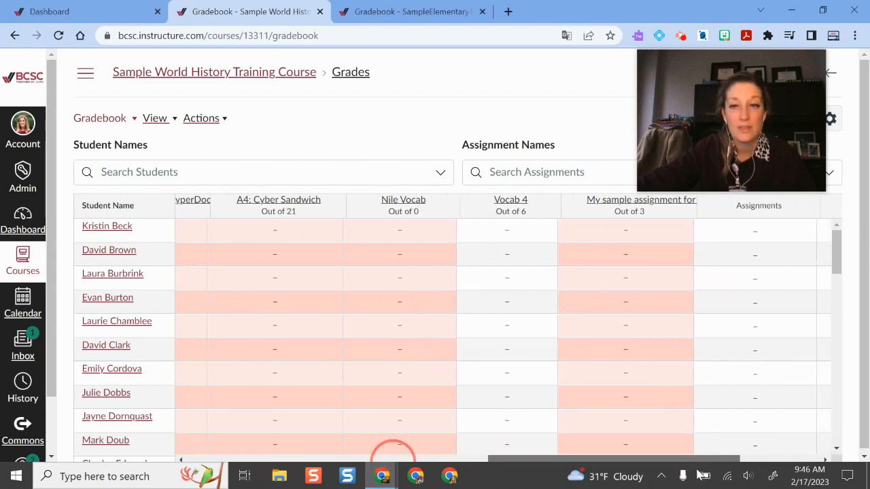
pyautogui.scroll(-3)
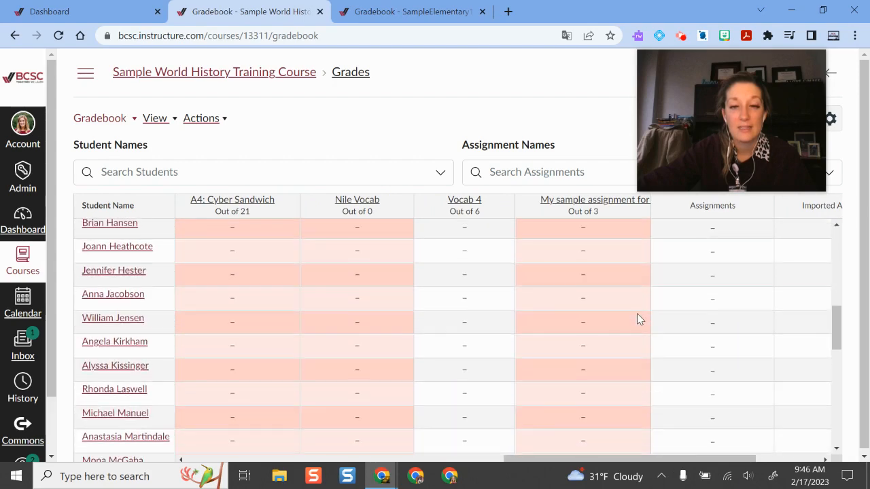
pyautogui.scroll(-3)
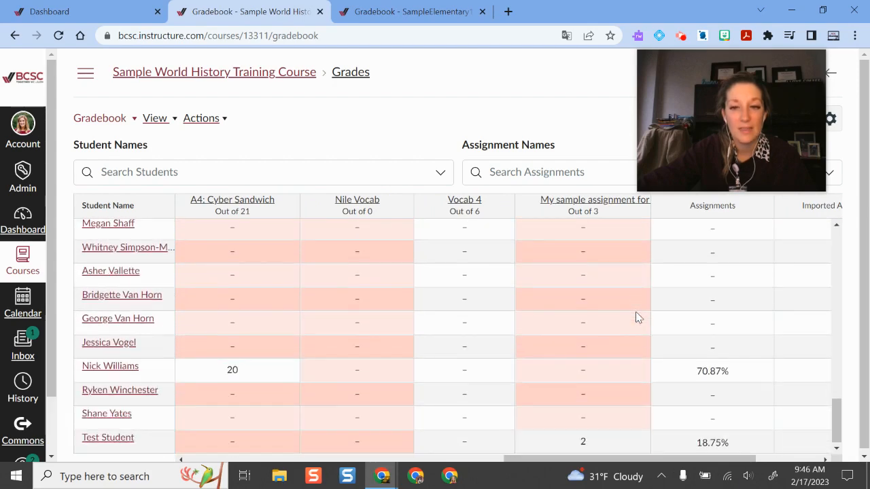
pyautogui.moveTo(734, 362)
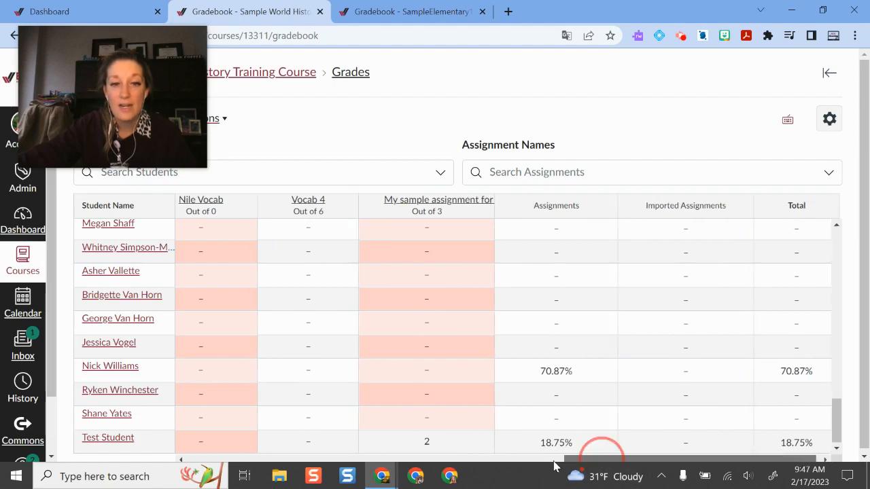
pyautogui.hscroll(3)
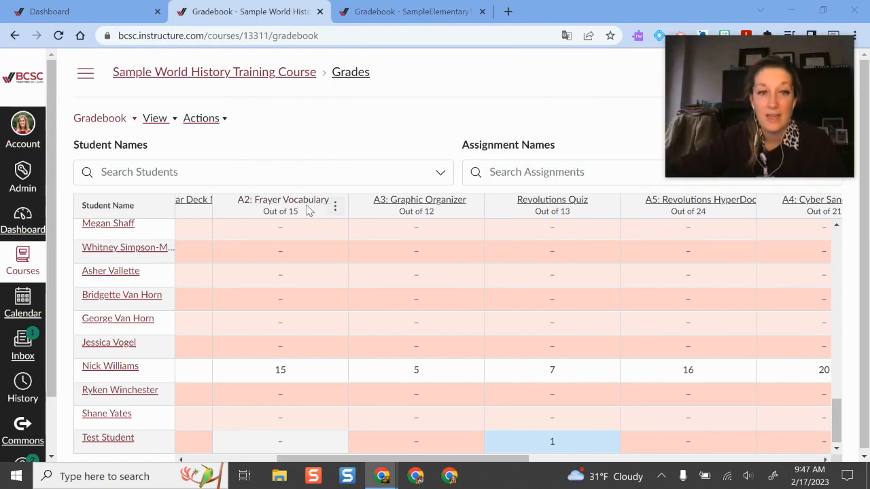
pyautogui.moveTo(299, 205)
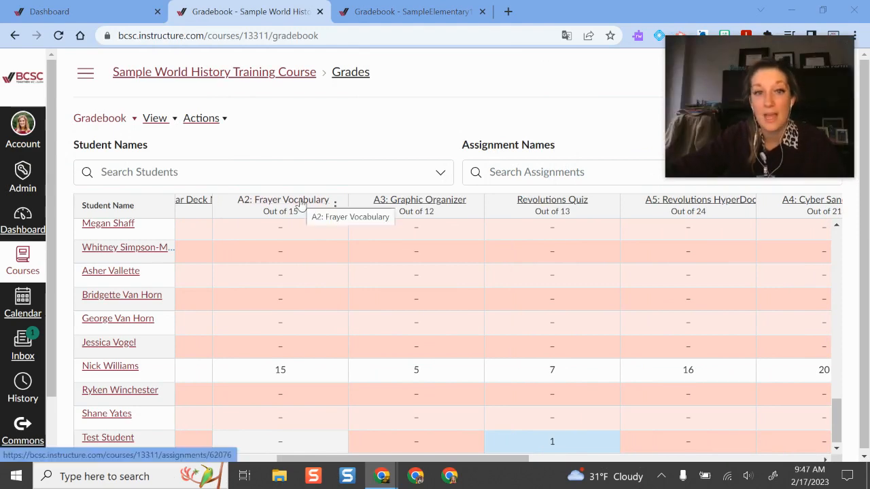
pyautogui.click(336, 206)
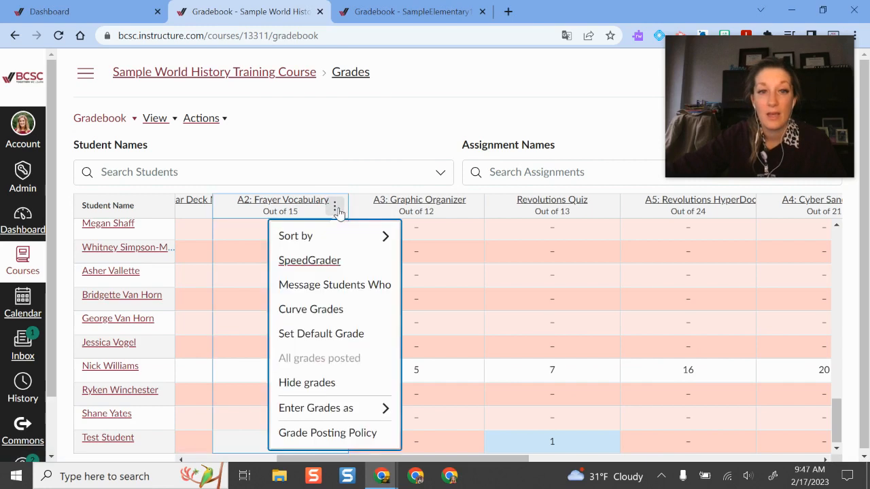
pyautogui.moveTo(326, 266)
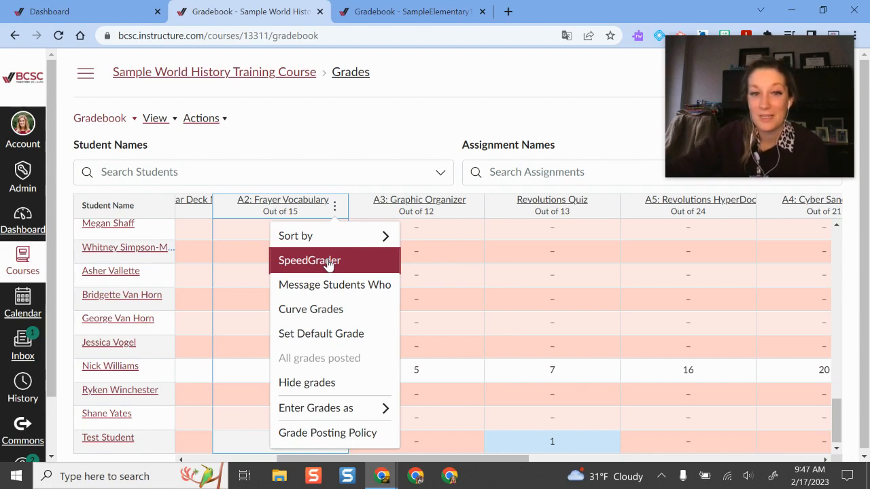
pyautogui.moveTo(354, 318)
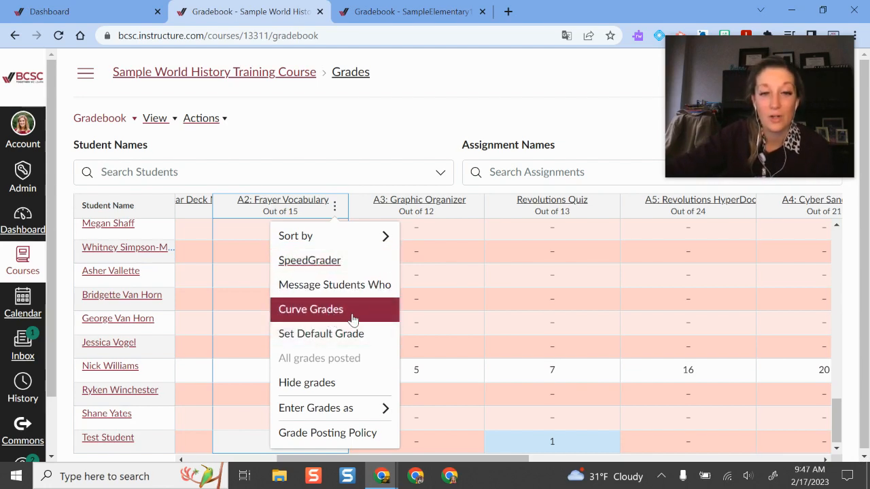
pyautogui.moveTo(320, 382)
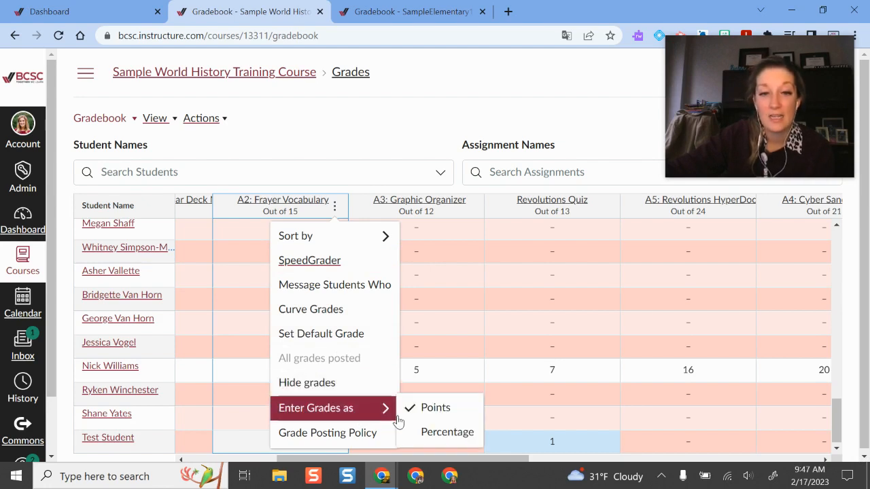
pyautogui.moveTo(448, 432)
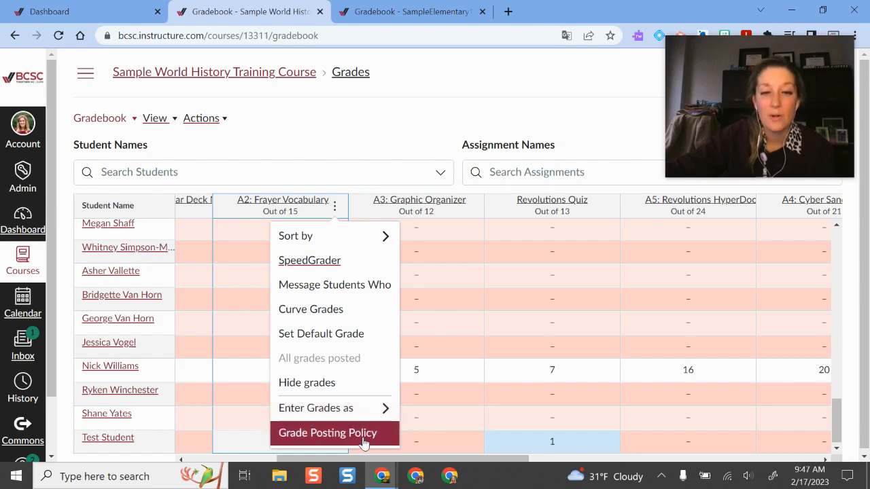
pyautogui.click(326, 433)
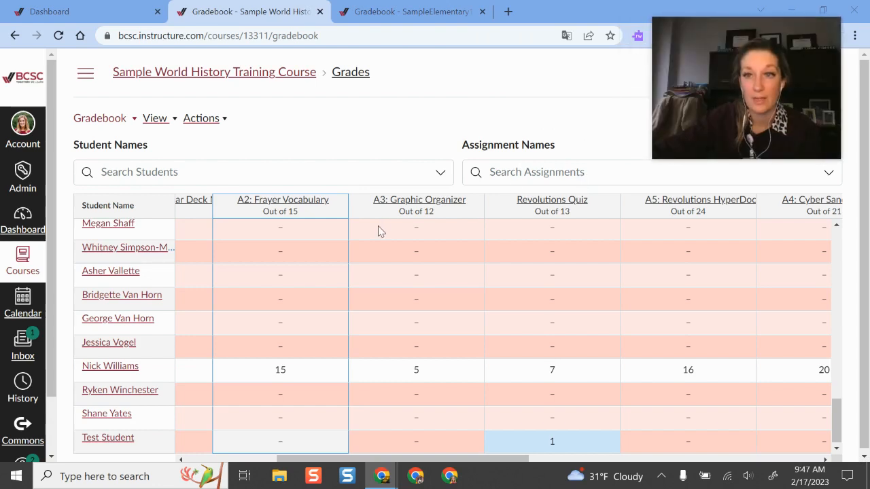
pyautogui.moveTo(343, 150)
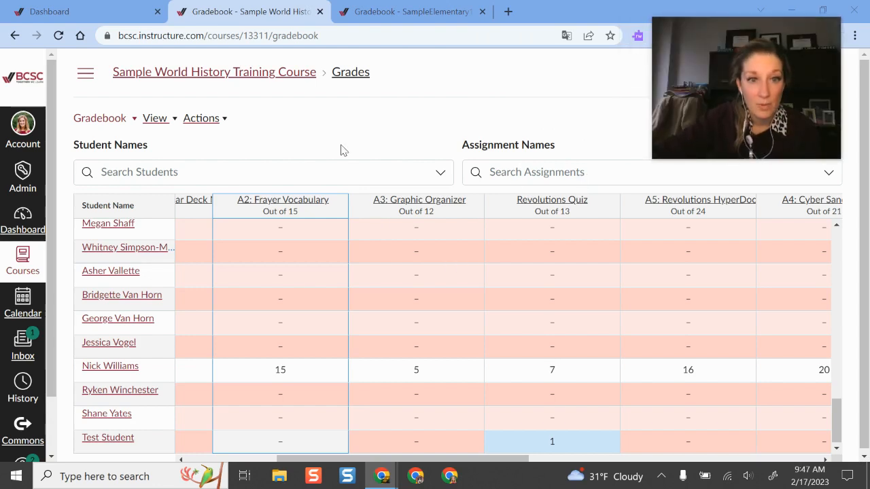
# Step: Compose a Revolutions Quiz message to non-submitters and view the 'For students who' options
pyautogui.click(606, 206)
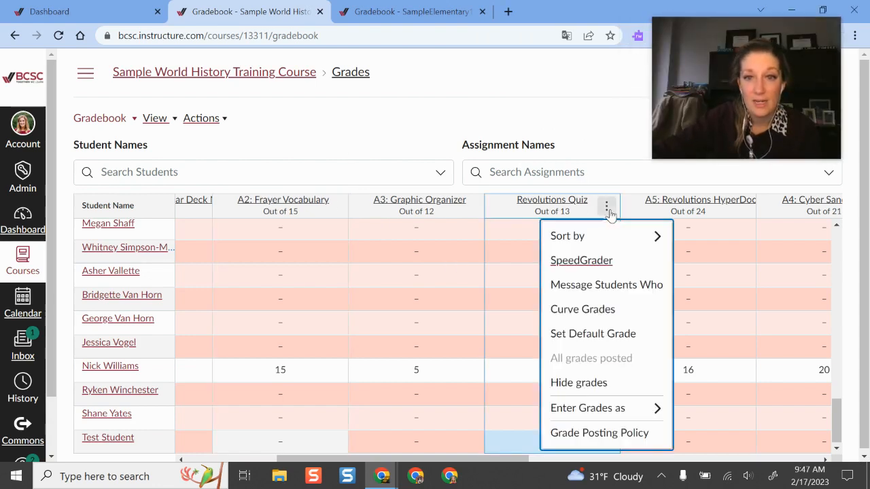
pyautogui.moveTo(626, 297)
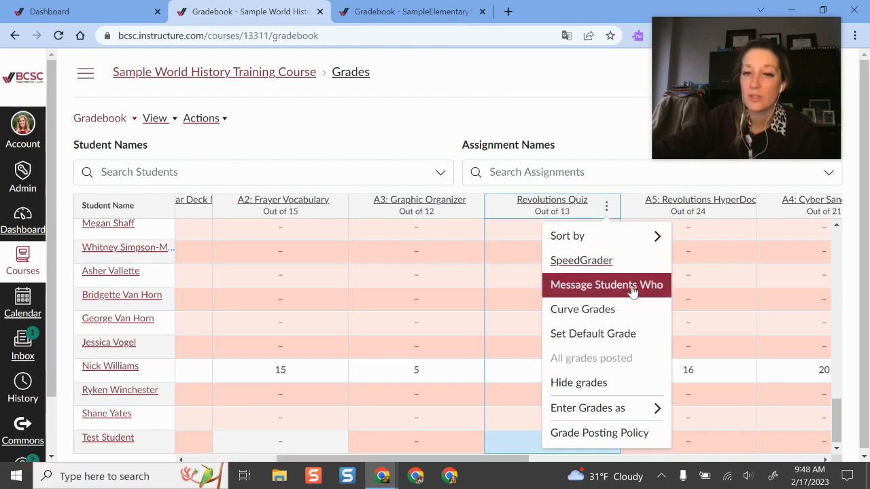
pyautogui.click(606, 285)
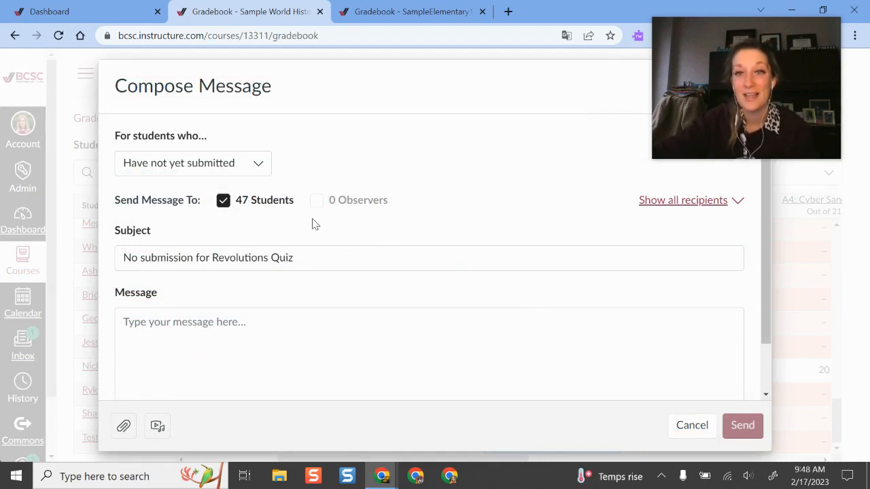
pyautogui.moveTo(257, 186)
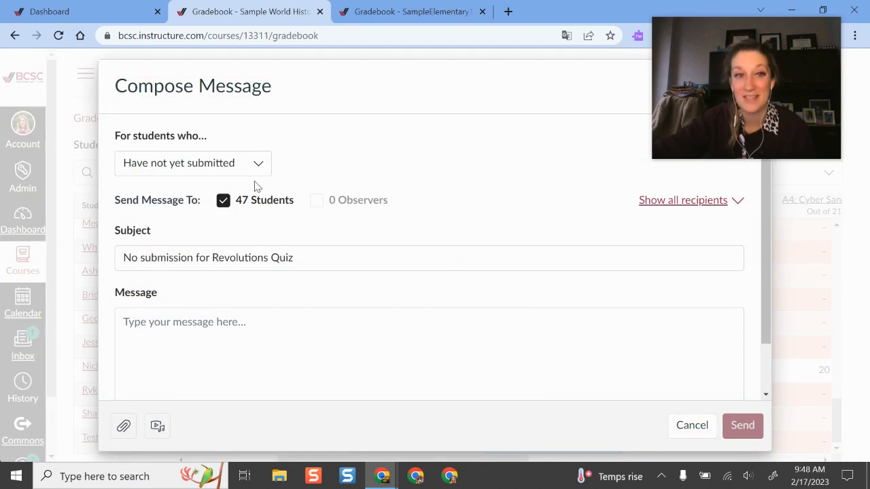
pyautogui.click(192, 163)
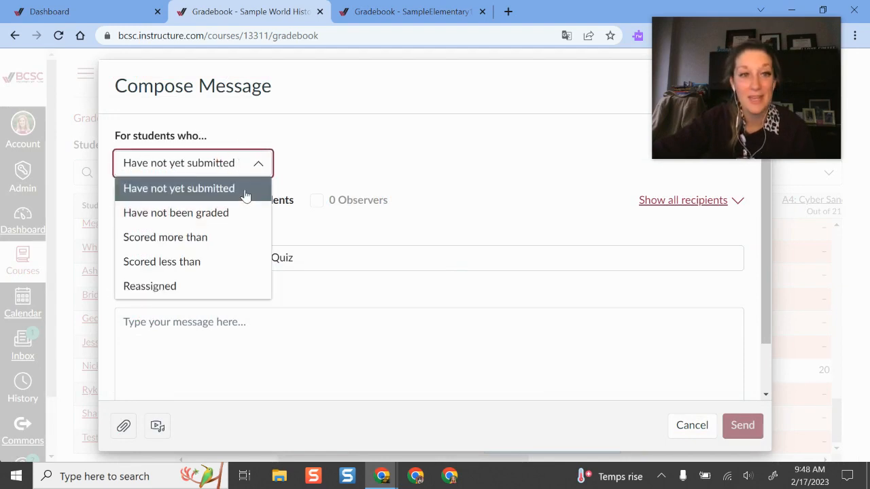
pyautogui.moveTo(233, 218)
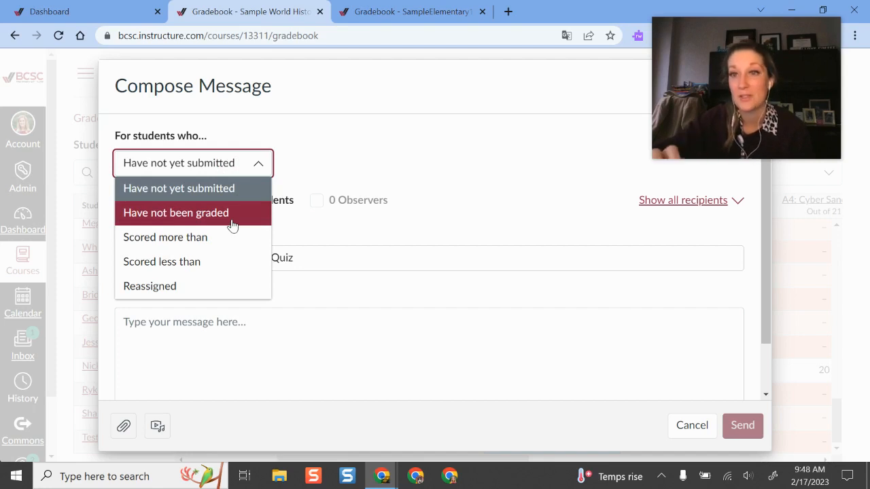
pyautogui.moveTo(196, 241)
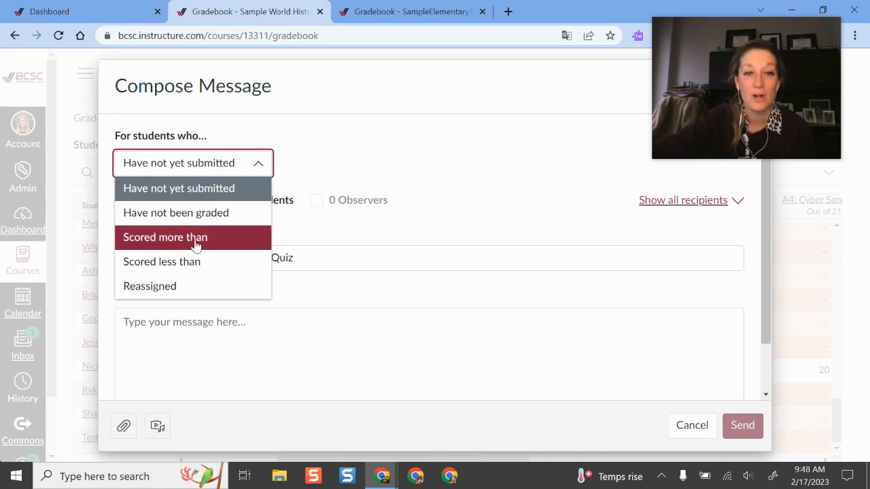
pyautogui.moveTo(191, 267)
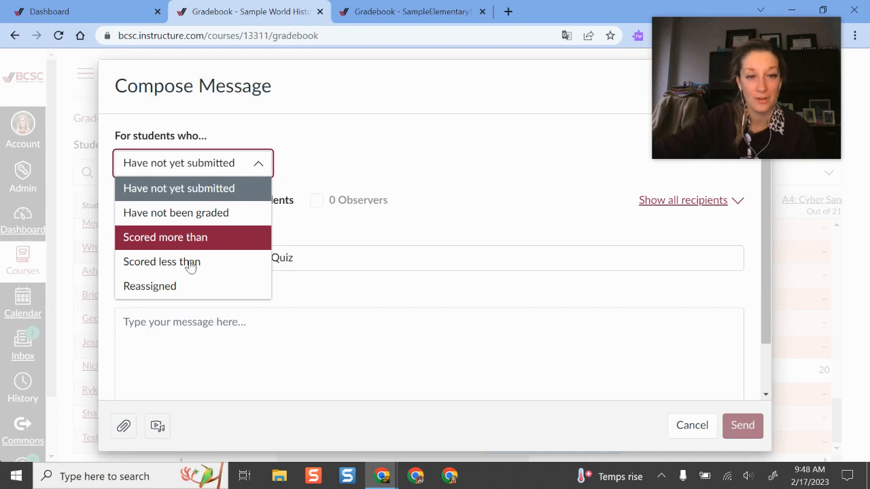
pyautogui.moveTo(191, 272)
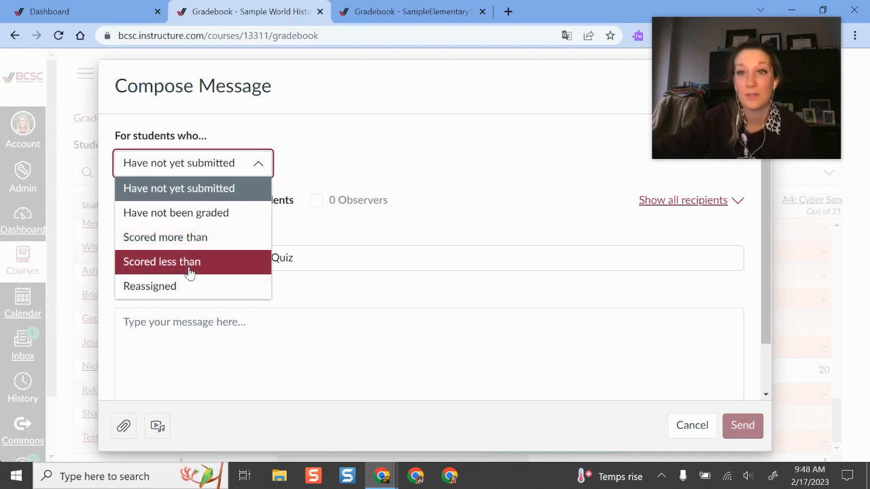
pyautogui.moveTo(191, 297)
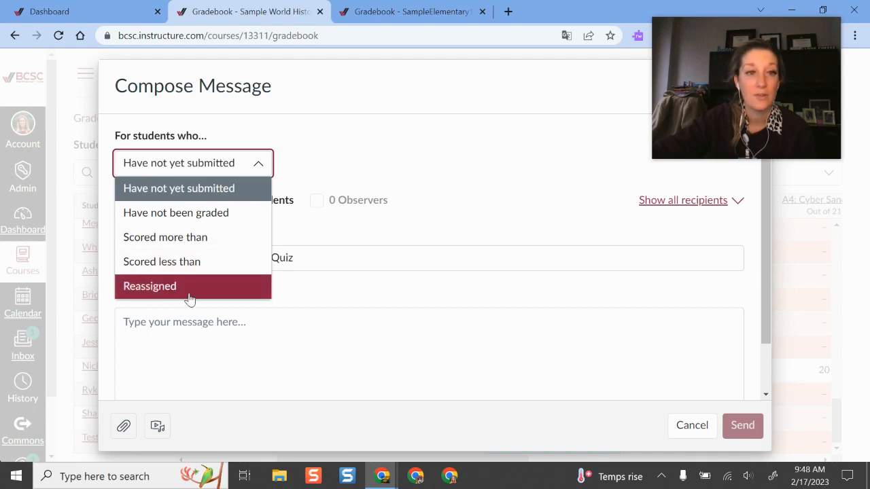
pyautogui.moveTo(189, 289)
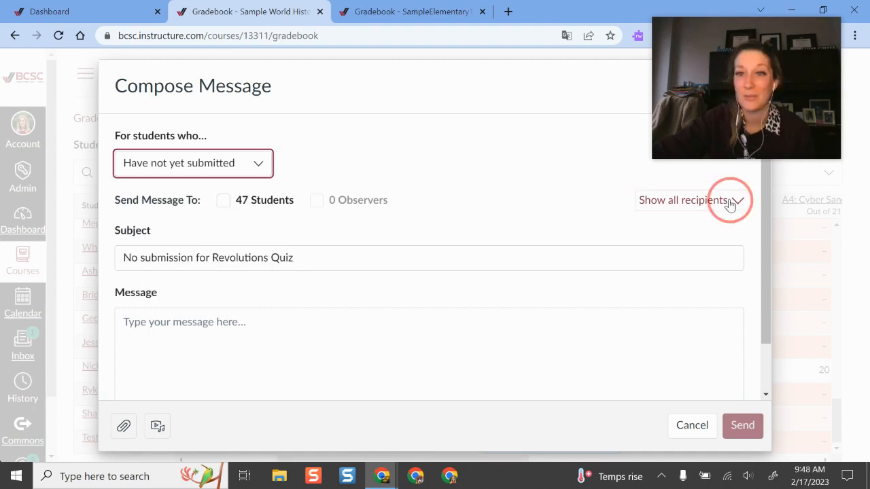
# Step: Expand and scroll the 47-student recipient list, then focus the message body
pyautogui.click(730, 201)
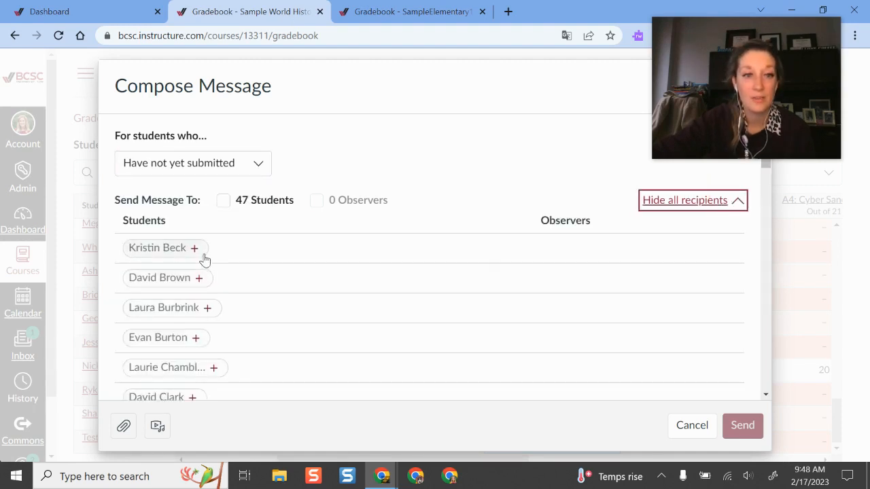
pyautogui.moveTo(321, 185)
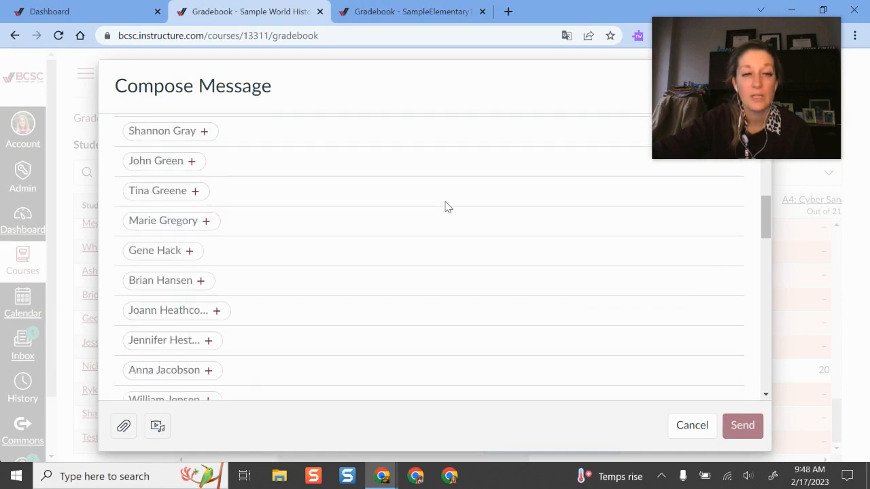
pyautogui.scroll(-3)
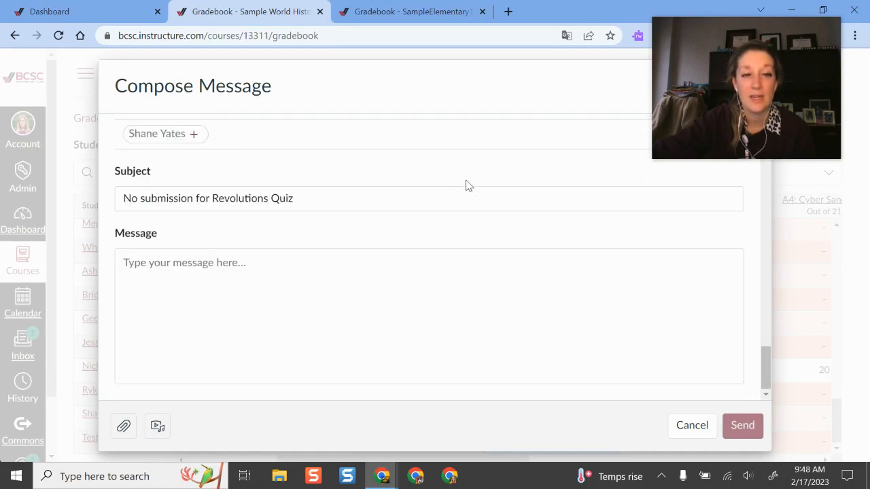
pyautogui.click(284, 311)
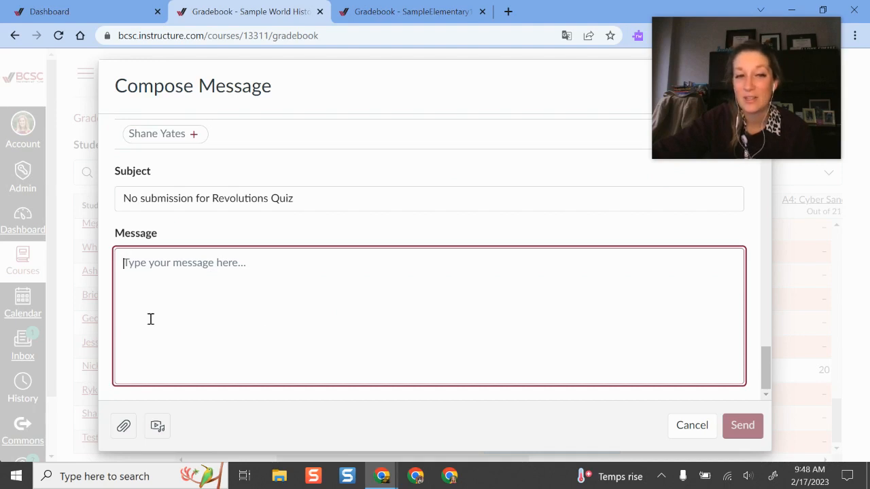
pyautogui.moveTo(124, 426)
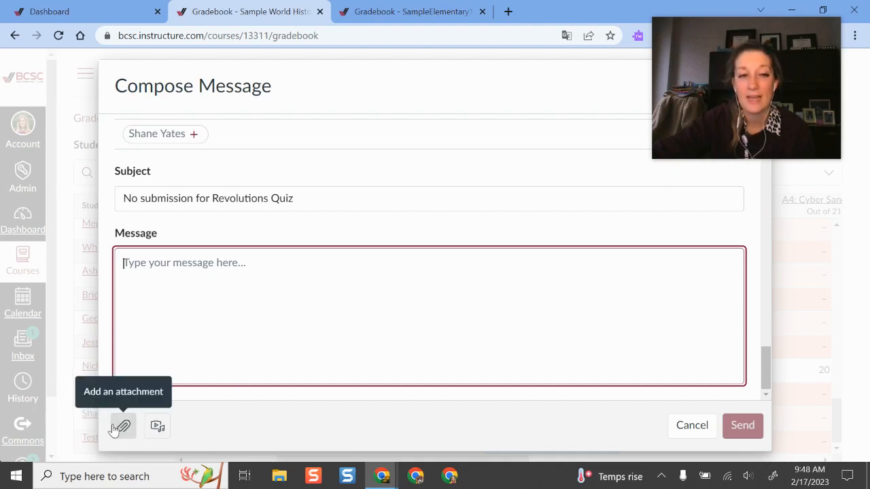
pyautogui.moveTo(157, 426)
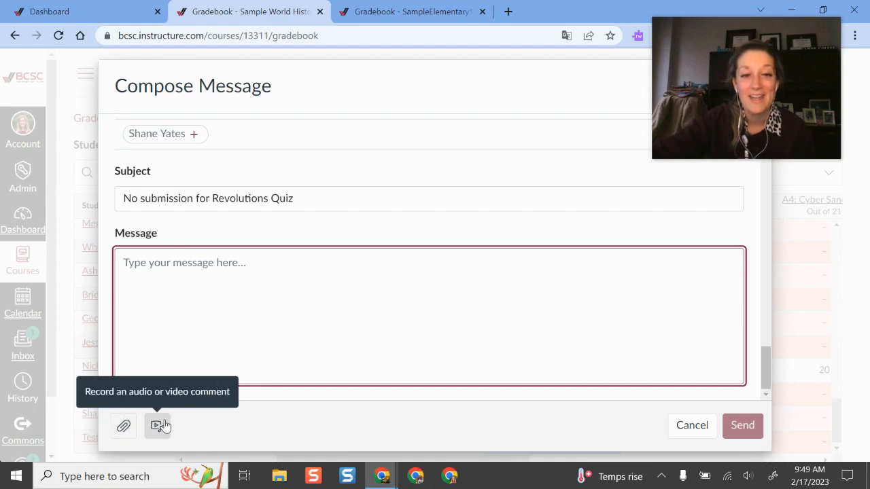
pyautogui.moveTo(707, 449)
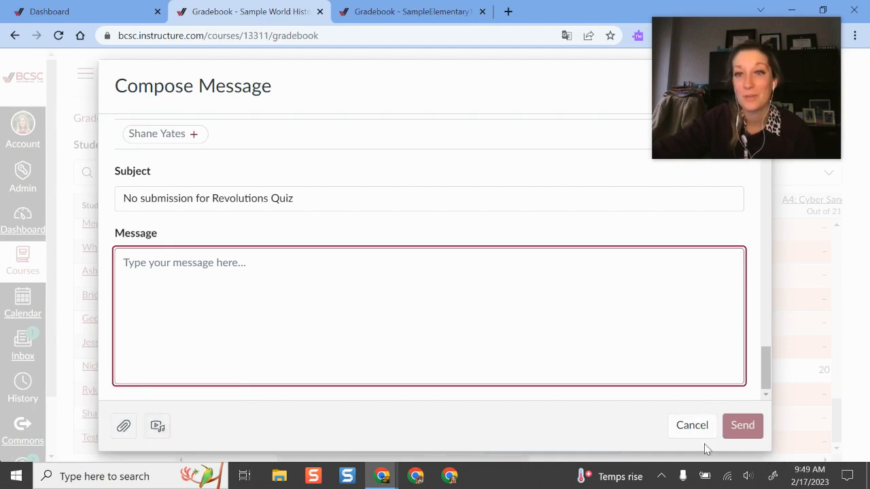
# Step: Cancel the Revolutions Quiz message, reopen Message Students Who, and cancel again
pyautogui.click(692, 425)
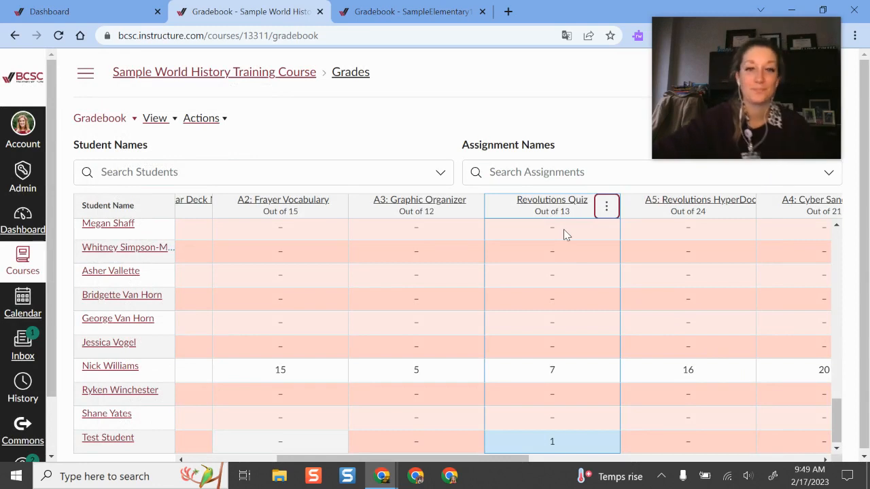
pyautogui.moveTo(524, 246)
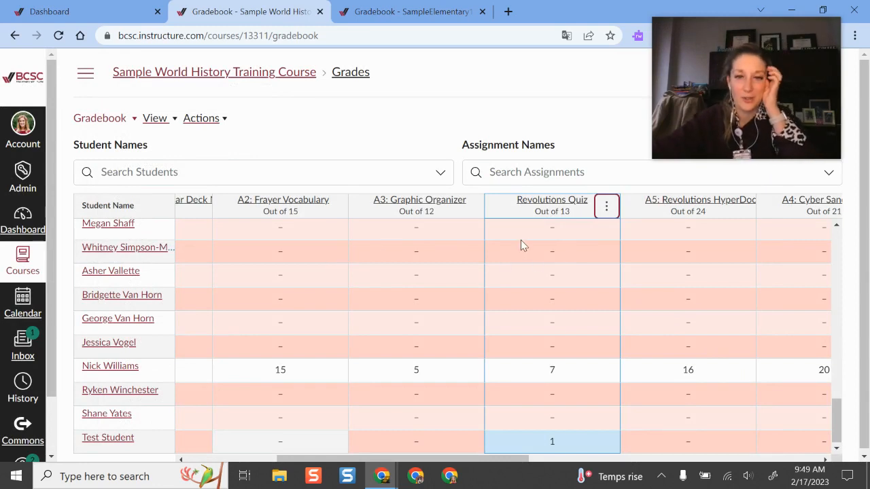
pyautogui.click(606, 206)
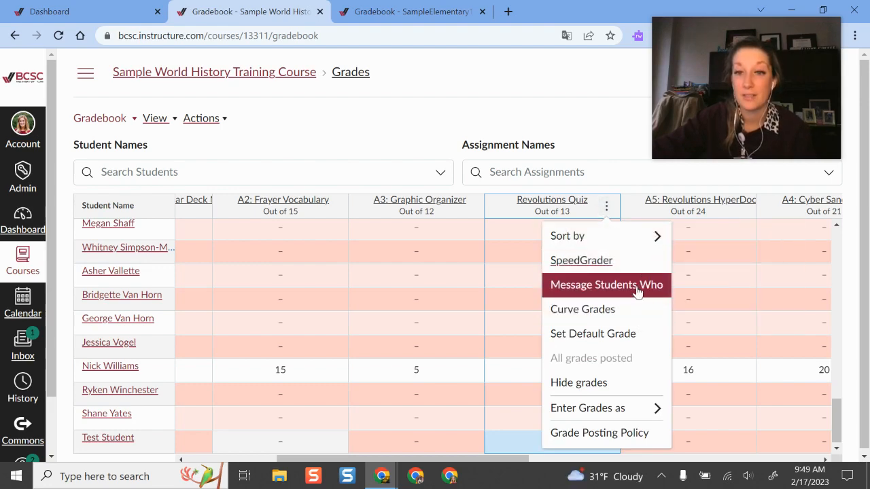
pyautogui.click(606, 284)
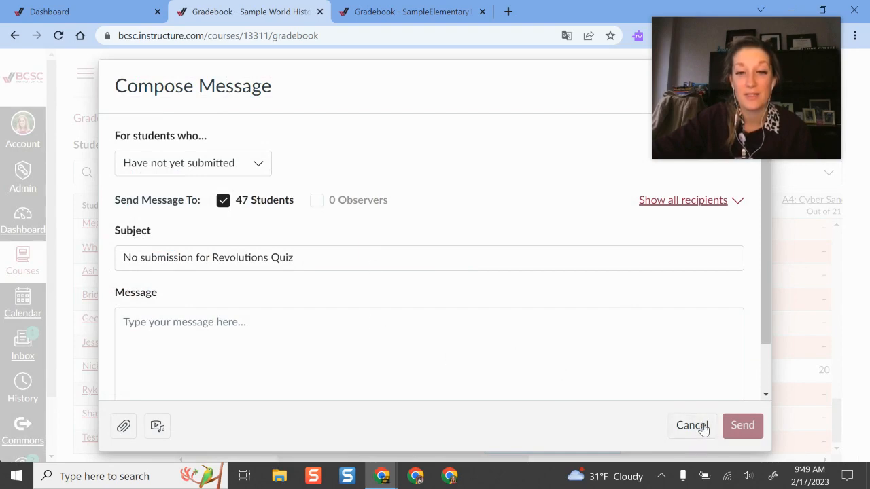
pyautogui.click(692, 426)
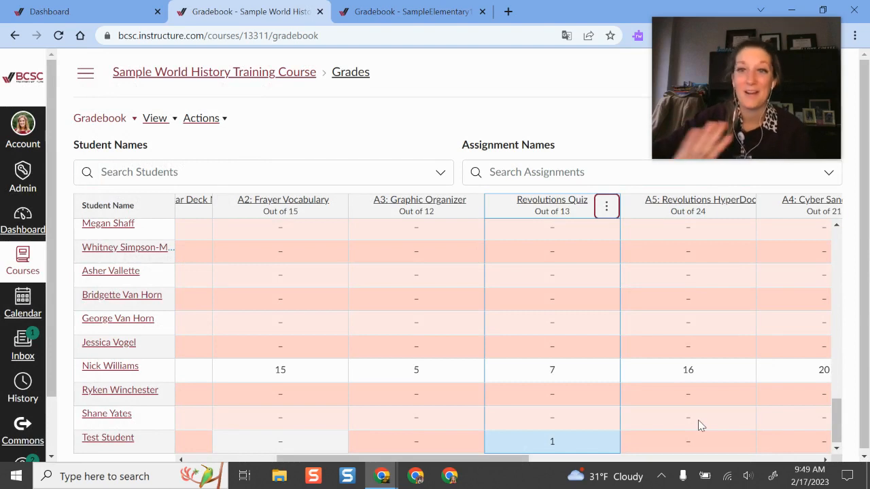
pyautogui.moveTo(401, 378)
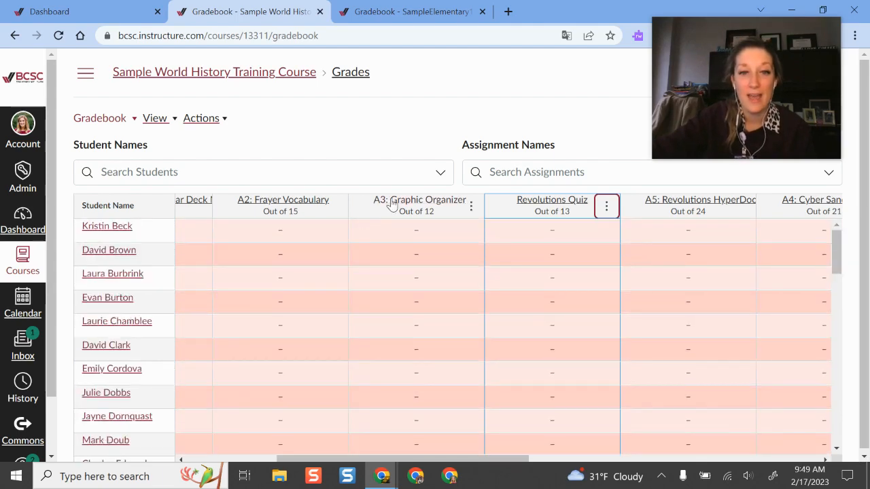
# Step: Sort the gradebook by A2: Frayer Vocabulary grade, low to high
pyautogui.click(340, 206)
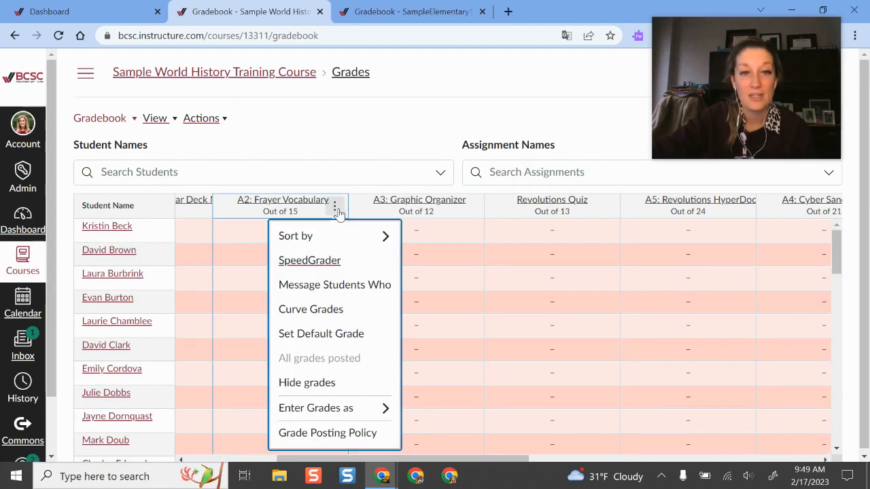
pyautogui.moveTo(294, 236)
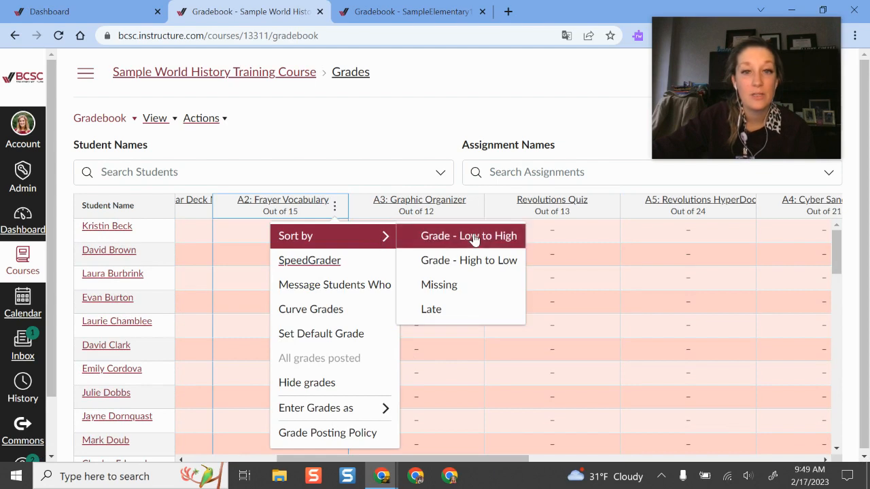
pyautogui.moveTo(493, 258)
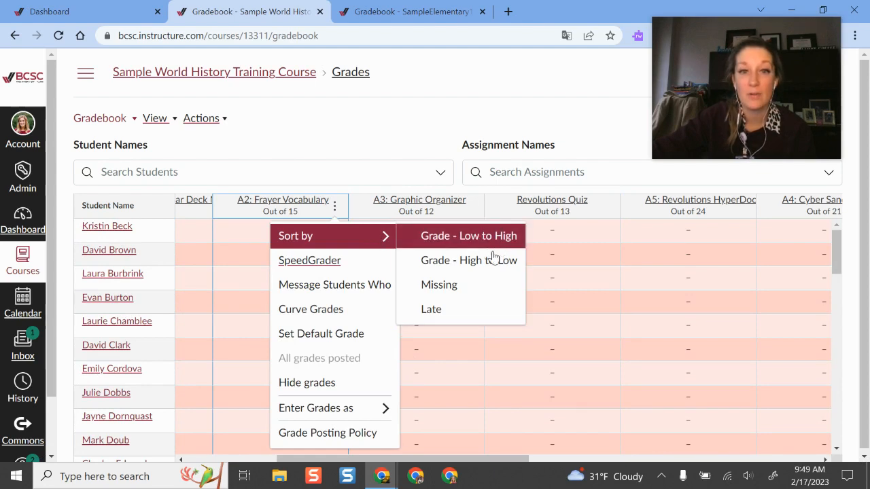
pyautogui.moveTo(490, 284)
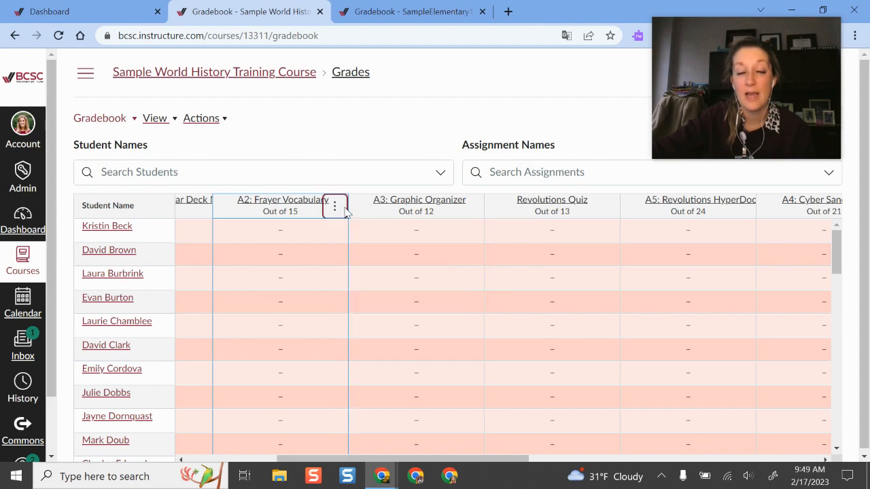
pyautogui.click(334, 206)
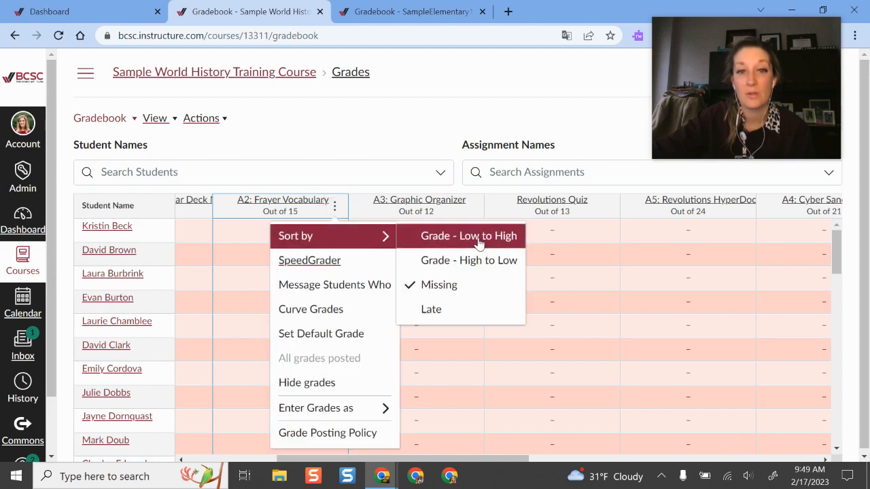
pyautogui.click(469, 235)
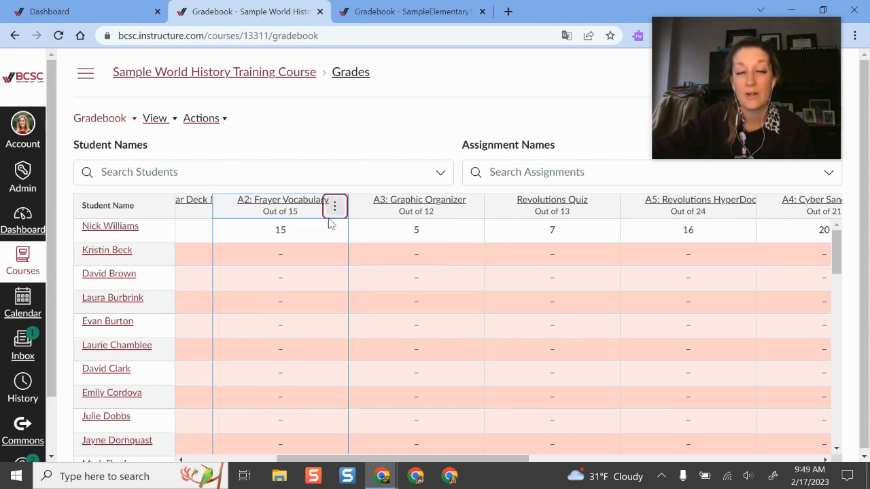
pyautogui.moveTo(286, 384)
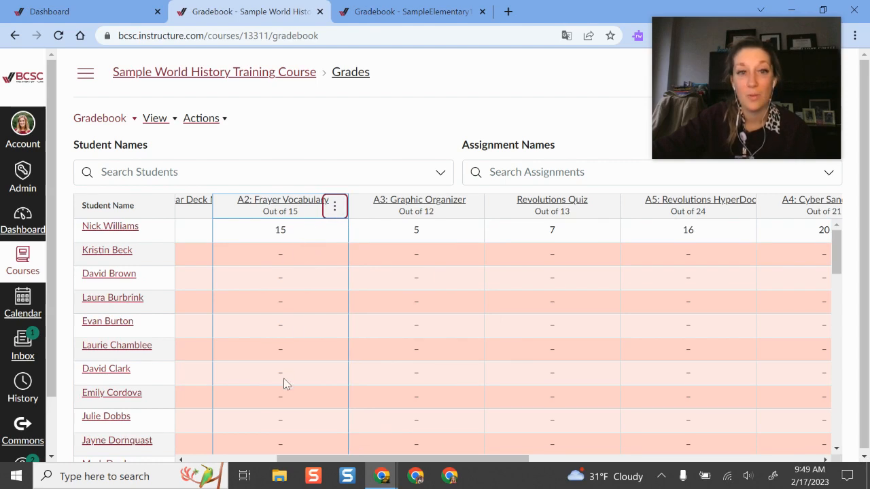
pyautogui.moveTo(400, 456)
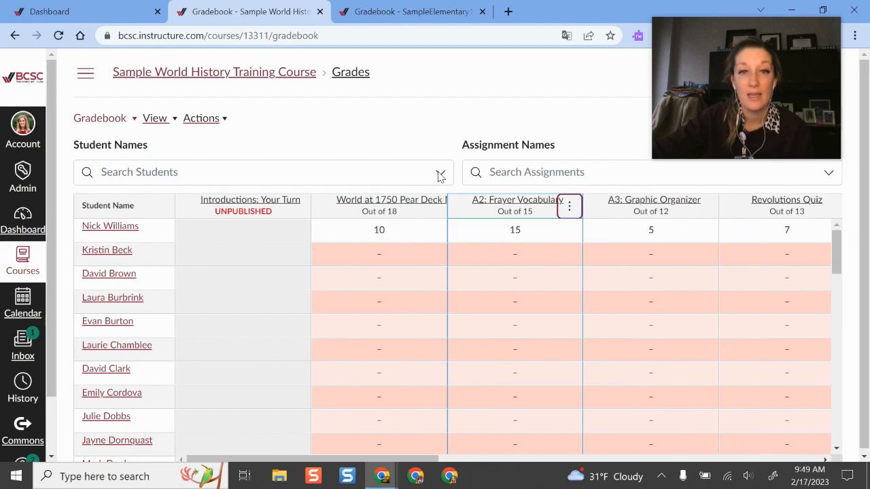
pyautogui.click(264, 172)
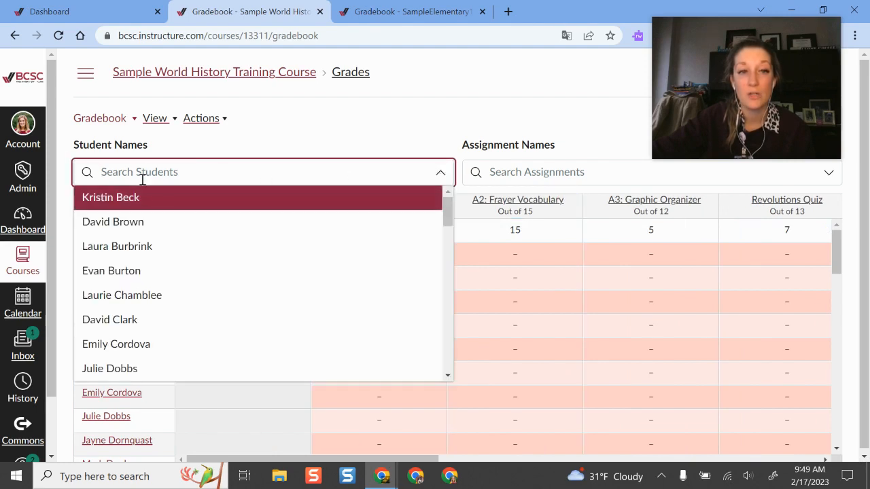
pyautogui.click(417, 143)
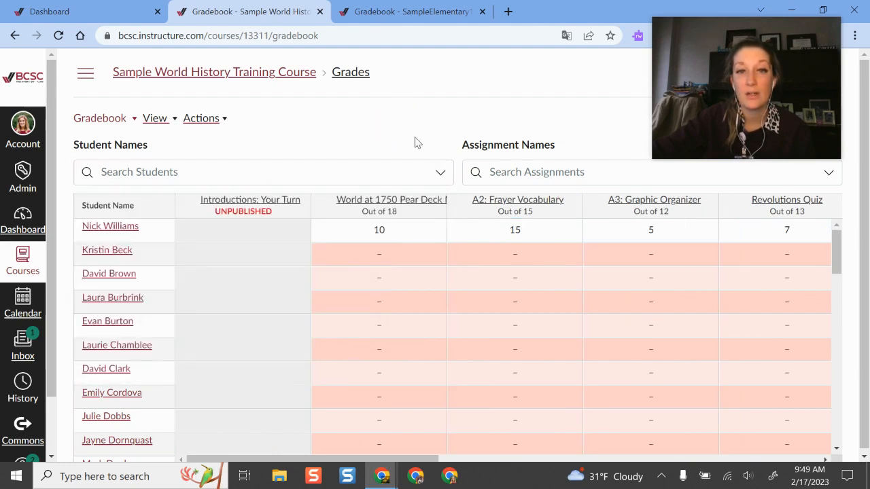
pyautogui.click(651, 172)
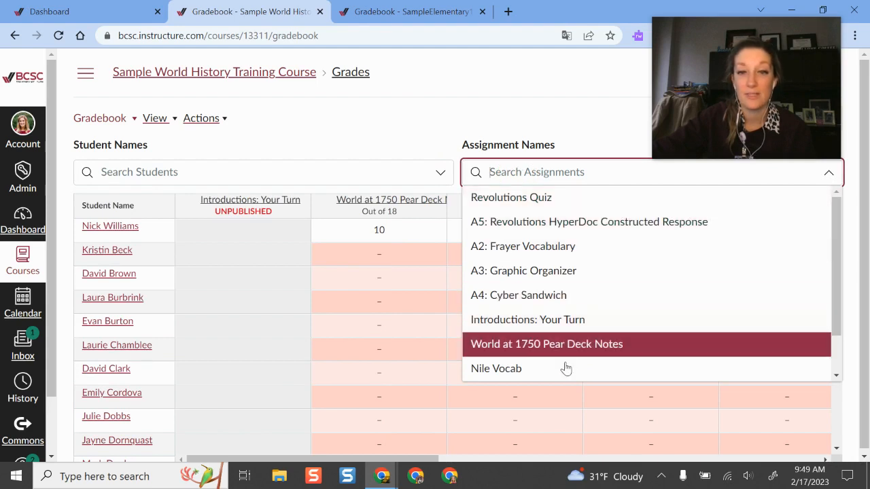
pyautogui.click(510, 197)
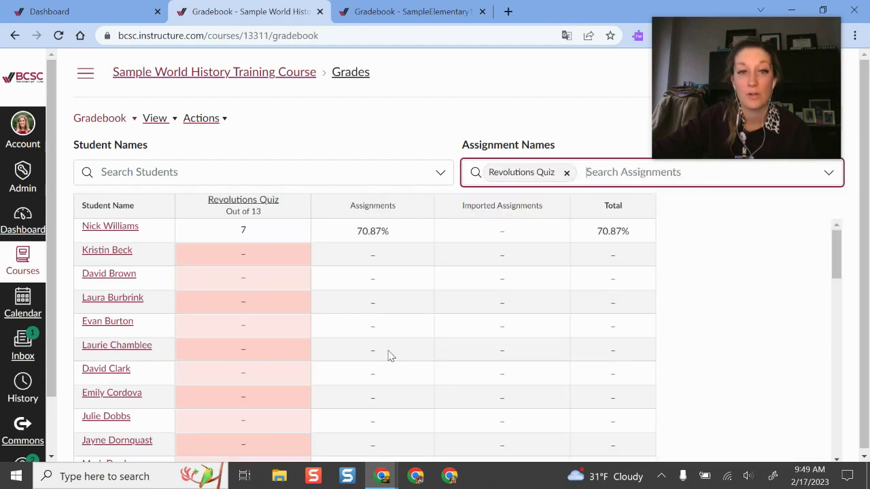
pyautogui.moveTo(278, 338)
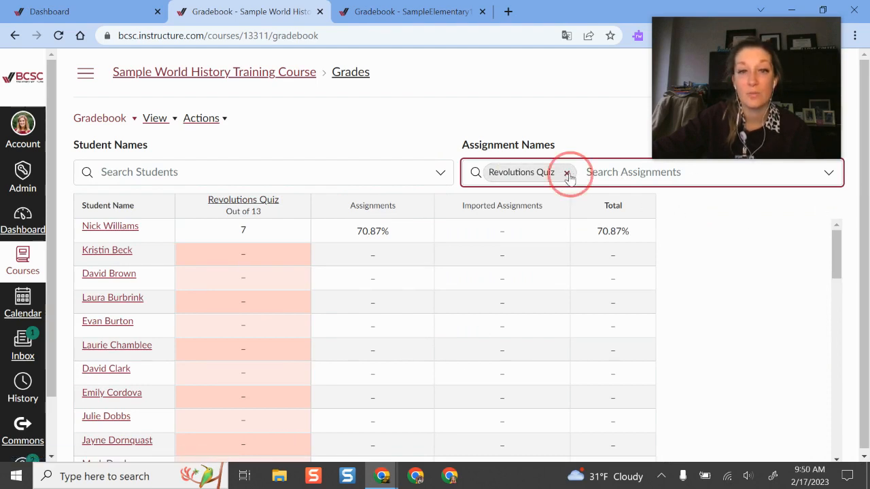
pyautogui.click(567, 172)
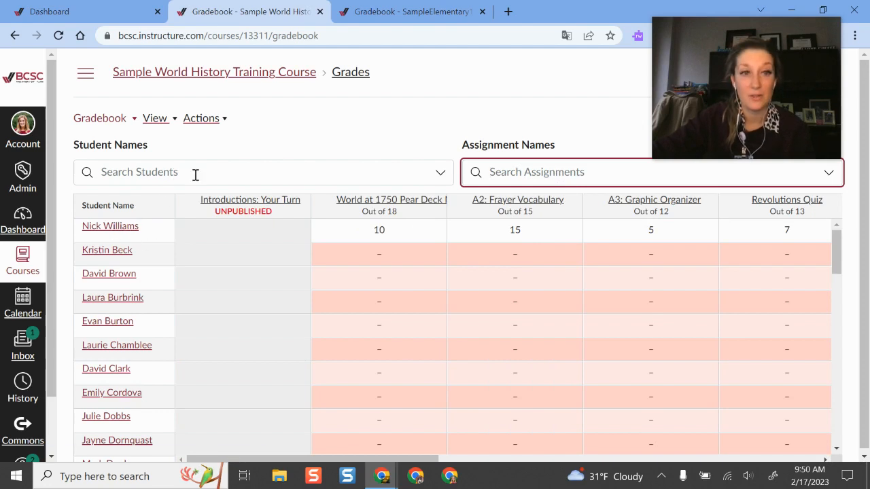
pyautogui.write('nik')
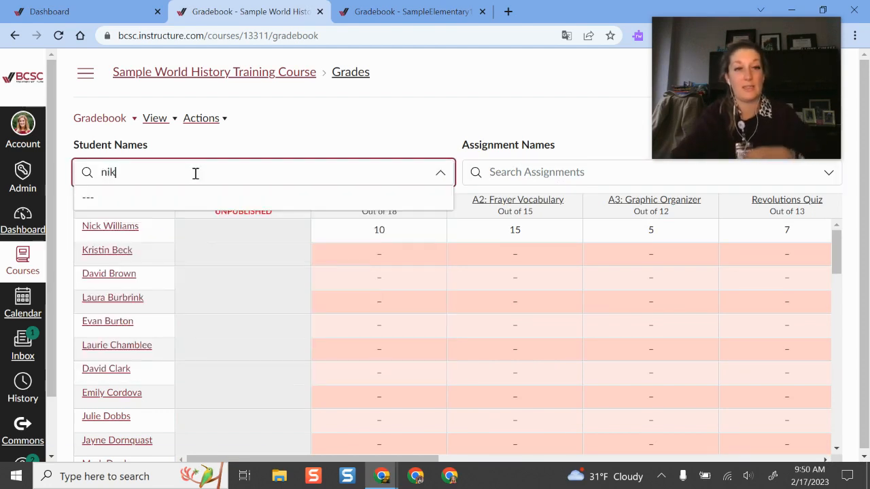
pyautogui.press('Backspace')
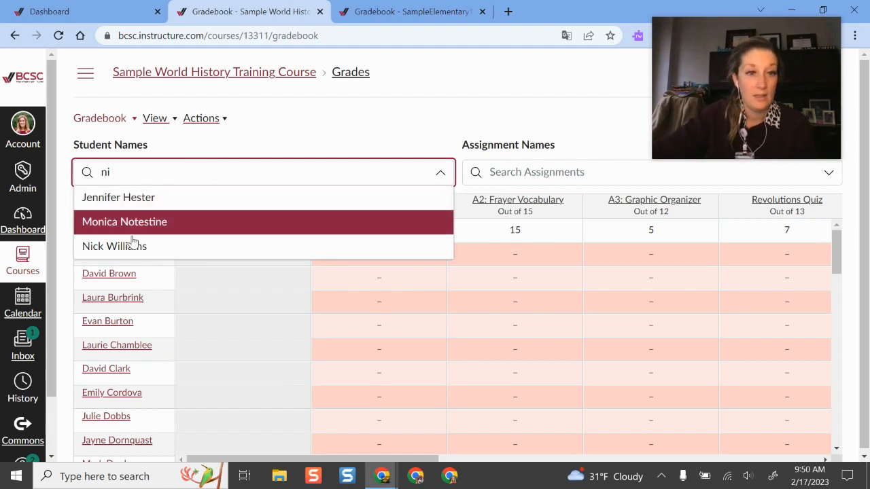
pyautogui.click(115, 247)
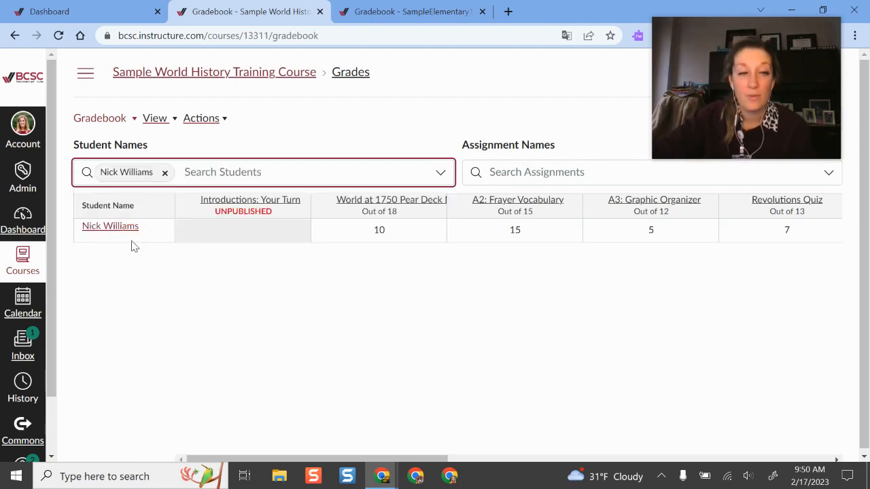
pyautogui.moveTo(130, 177)
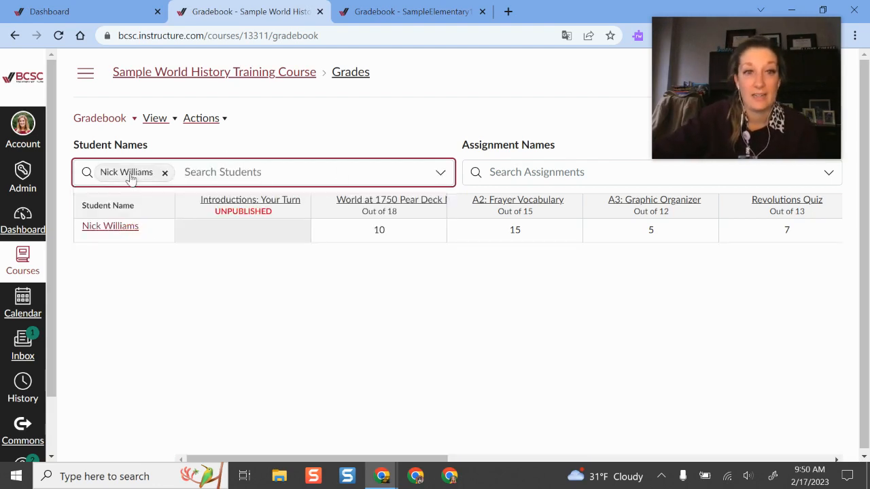
pyautogui.click(165, 172)
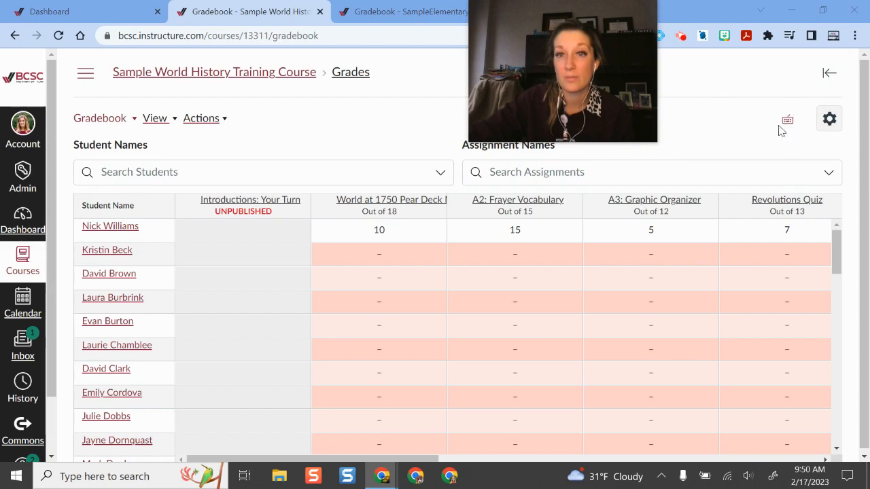
pyautogui.click(829, 118)
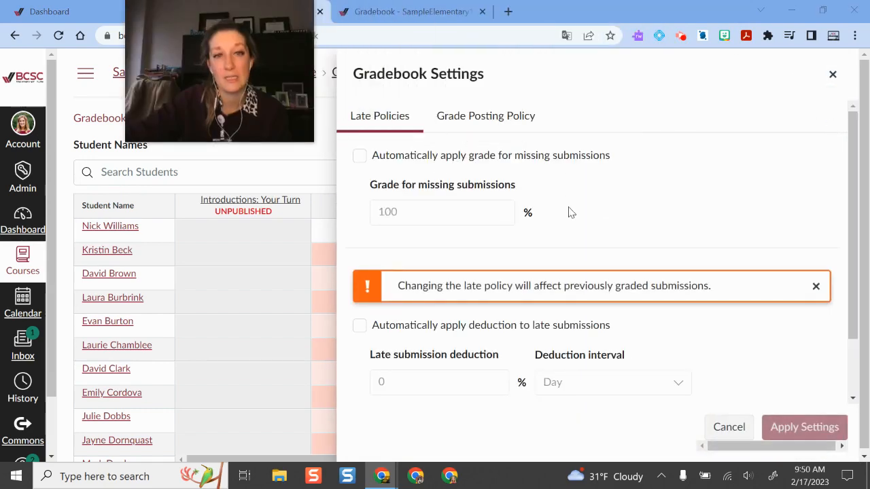
pyautogui.moveTo(631, 65)
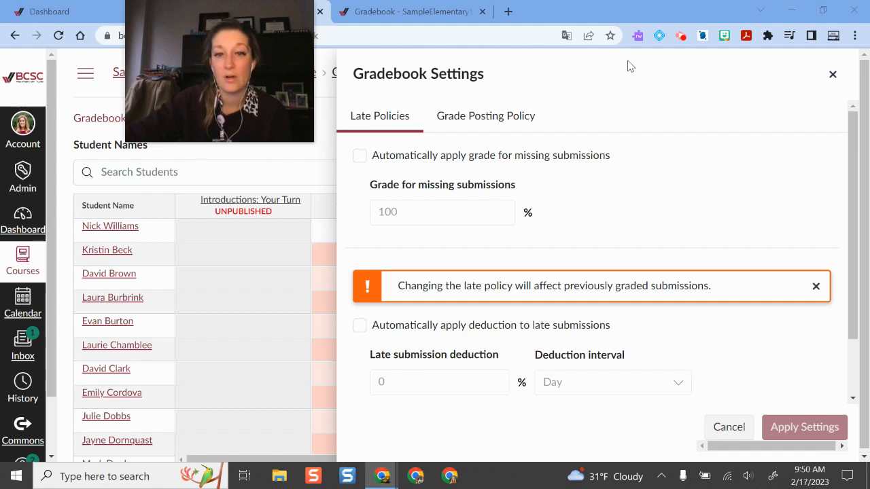
pyautogui.click(486, 116)
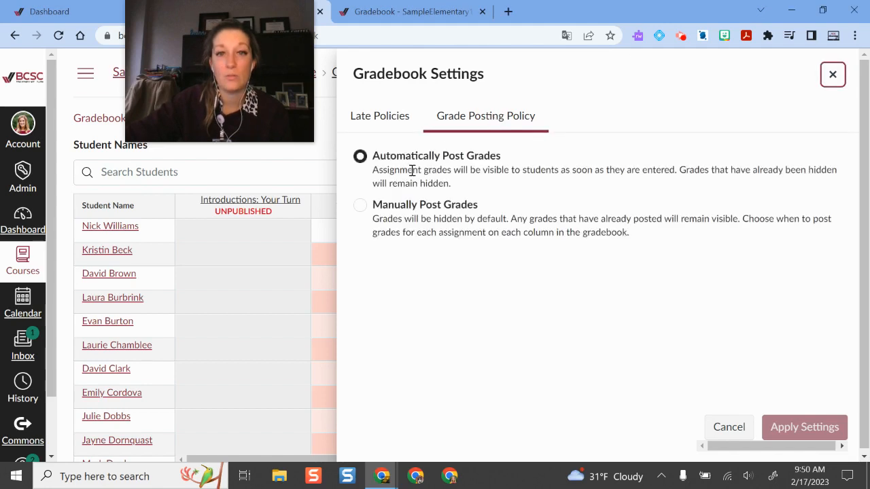
pyautogui.moveTo(830, 73)
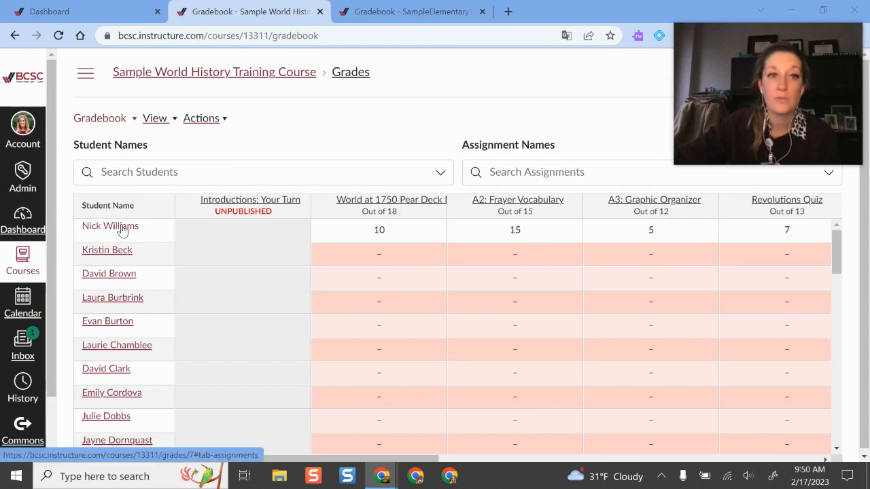
pyautogui.click(105, 119)
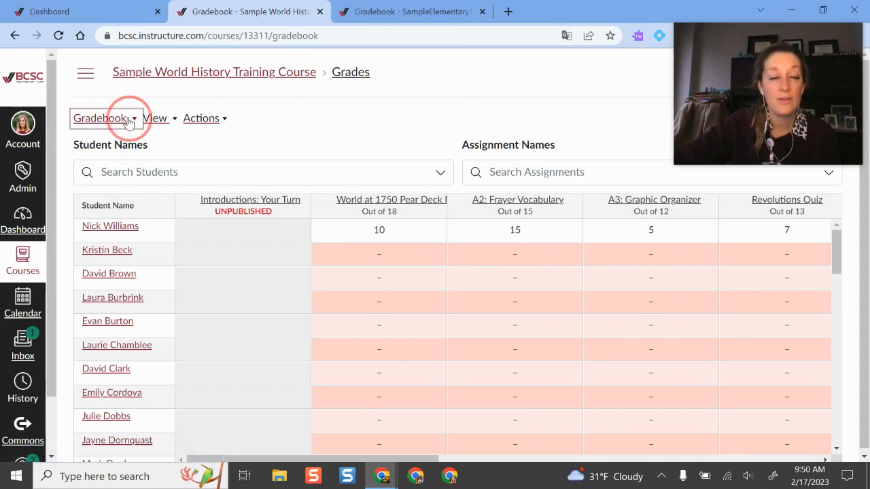
pyautogui.click(105, 118)
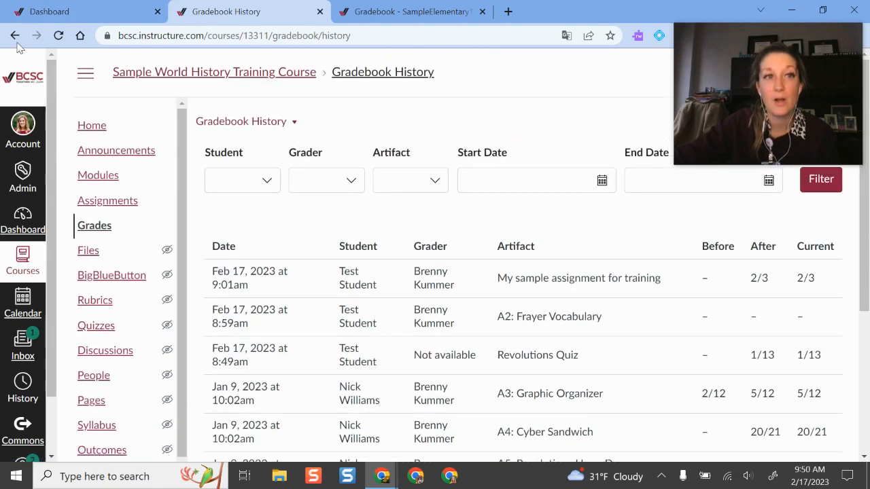
pyautogui.moveTo(715, 286)
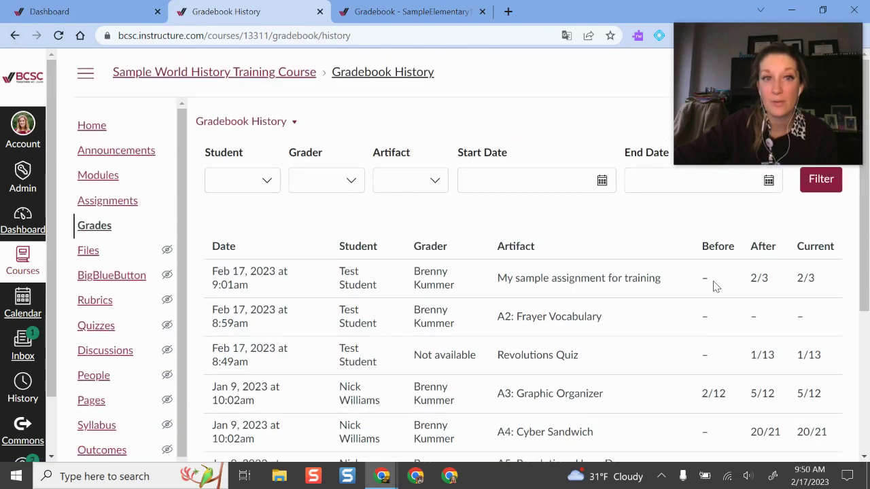
pyautogui.scroll(-3)
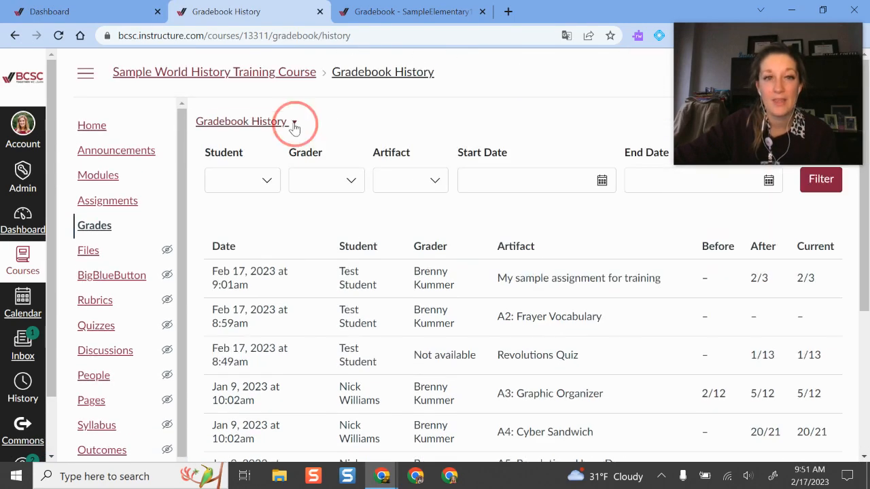
pyautogui.click(295, 121)
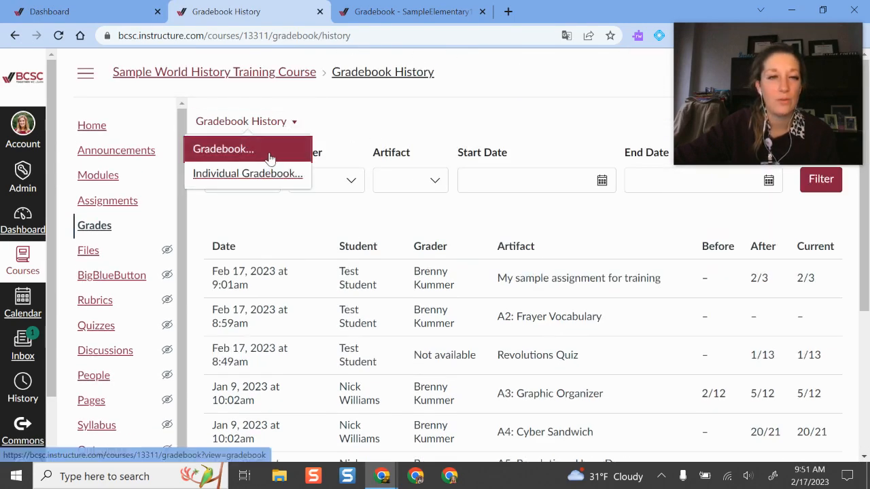
pyautogui.click(223, 149)
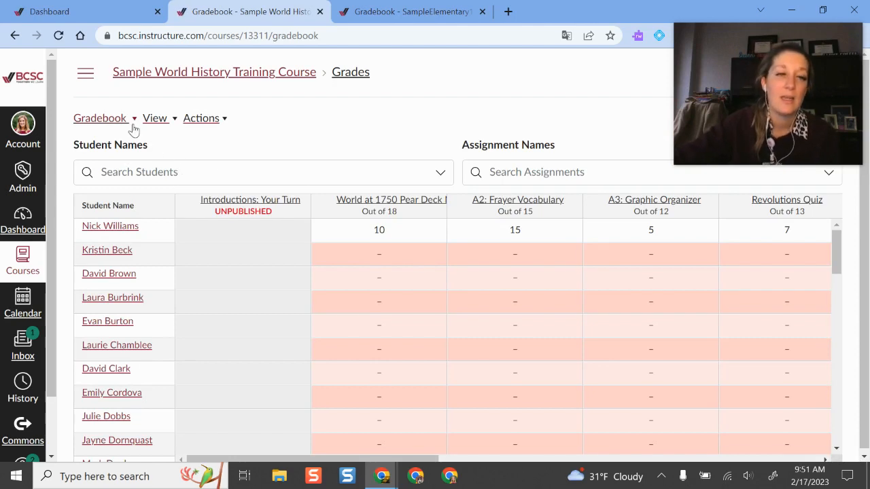
# Step: Show the View menu's Arrange By and Filters (Assignment Groups, Modules) submenus
pyautogui.click(100, 118)
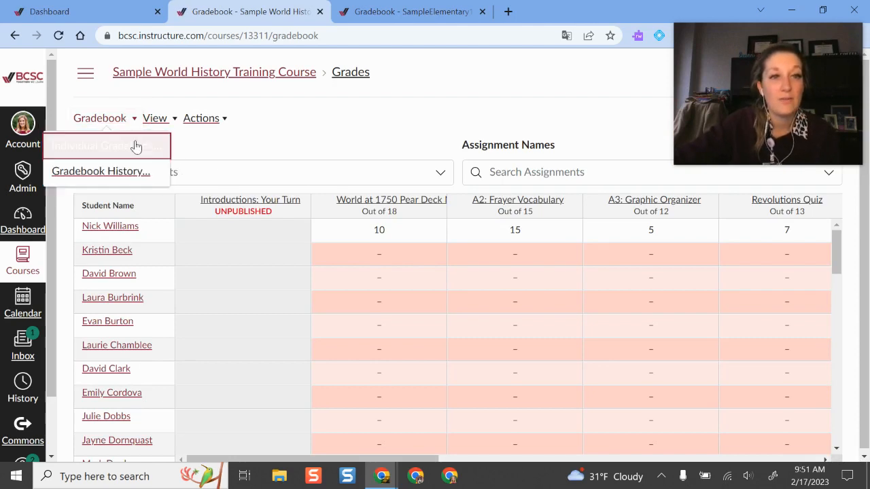
pyautogui.click(94, 146)
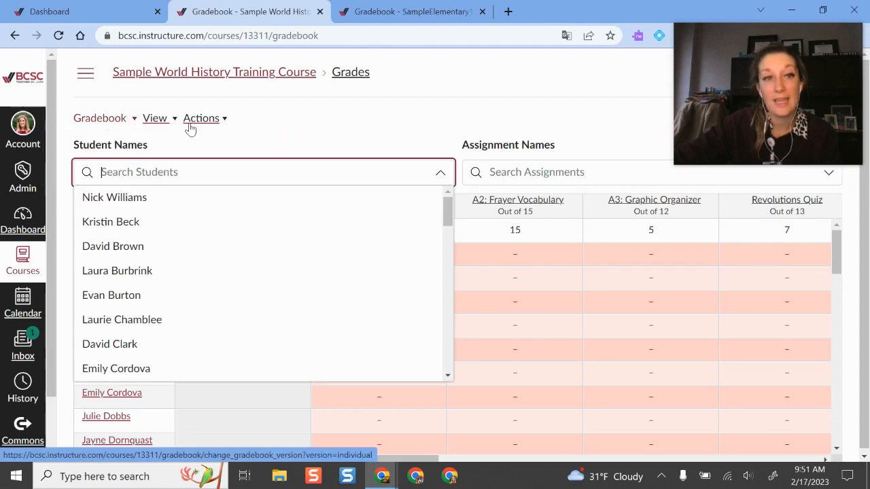
pyautogui.click(155, 117)
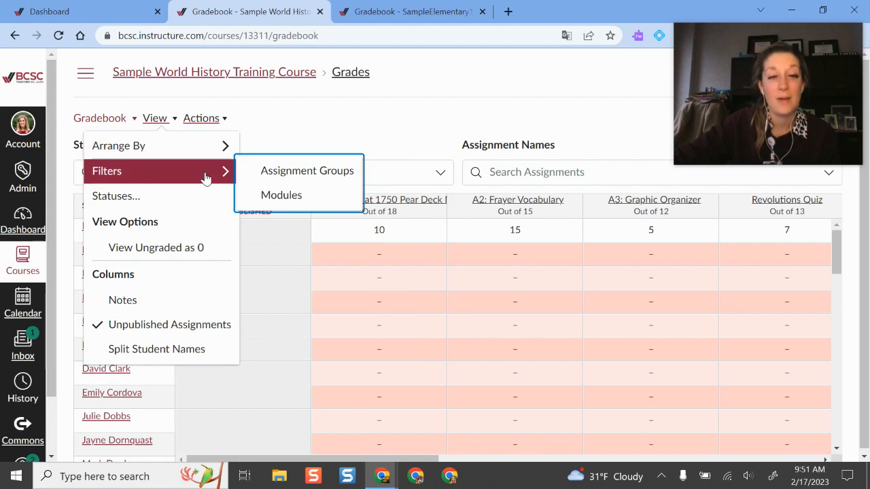
pyautogui.moveTo(316, 161)
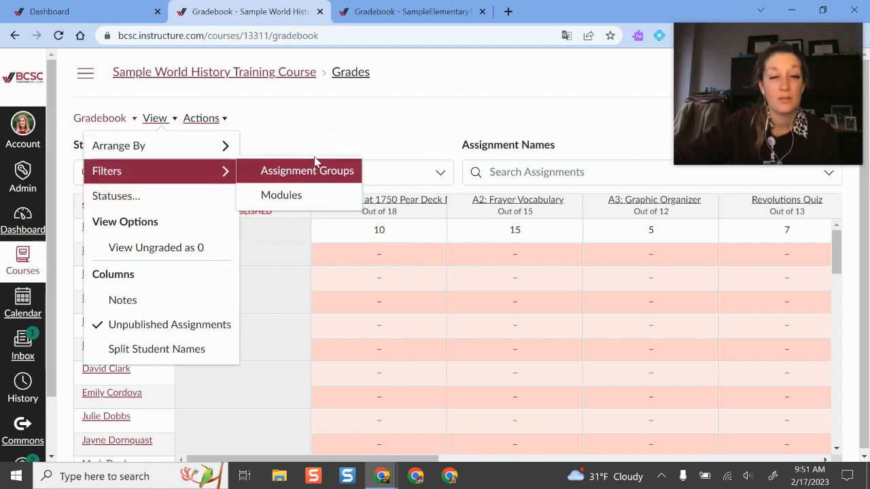
pyautogui.moveTo(163, 248)
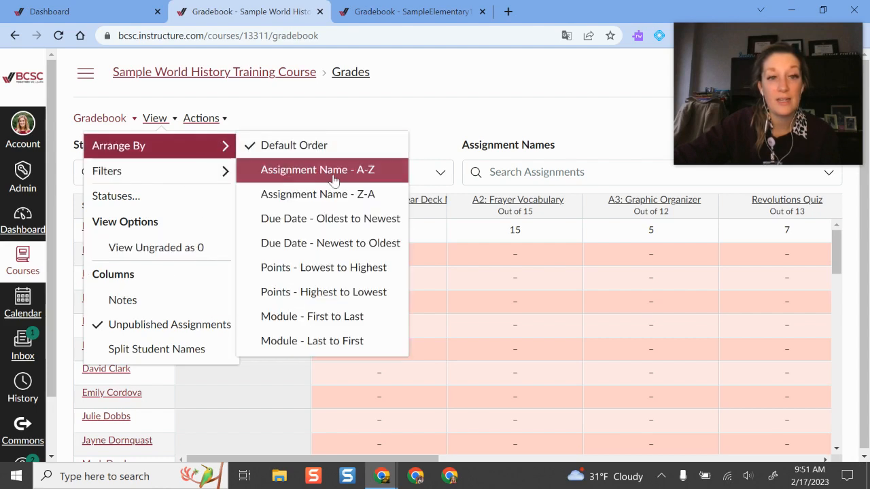
pyautogui.moveTo(384, 250)
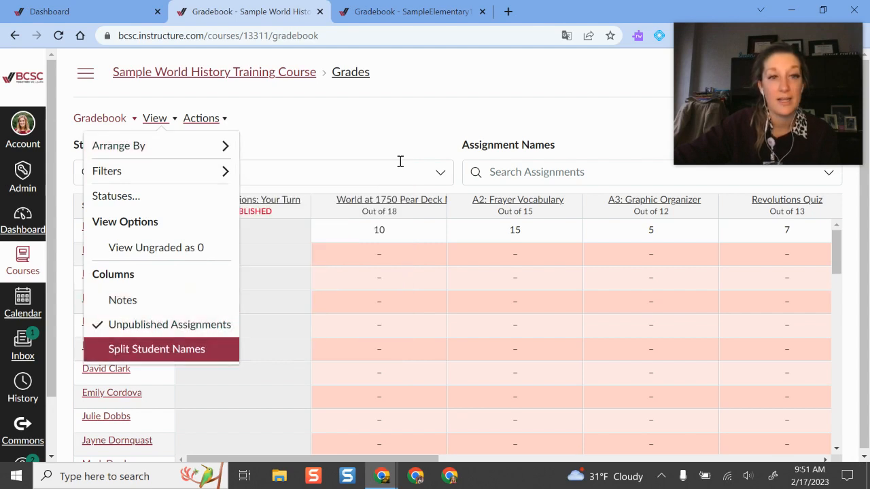
# Step: Review the Actions menu's Sync to SIS, Import and two export options
pyautogui.click(201, 118)
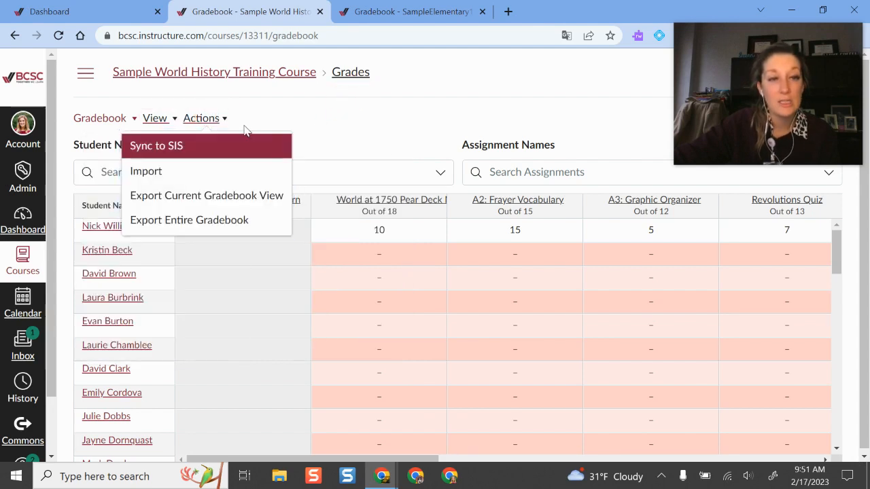
pyautogui.moveTo(263, 155)
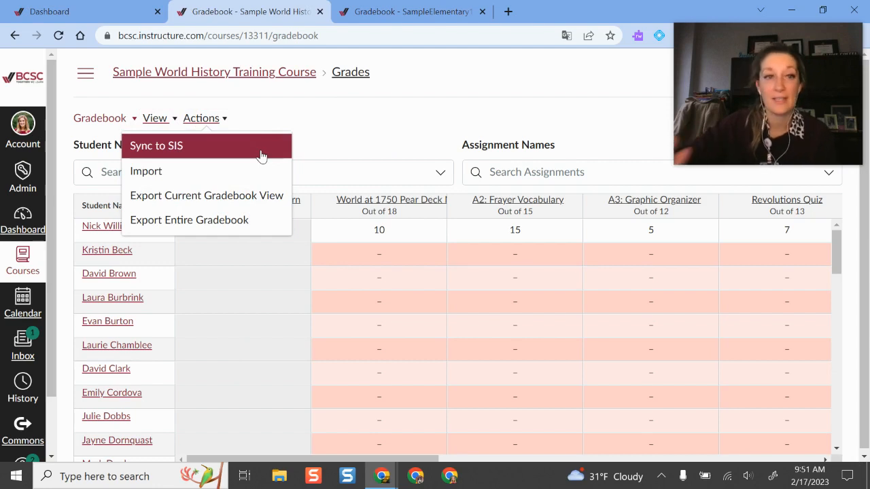
pyautogui.moveTo(356, 158)
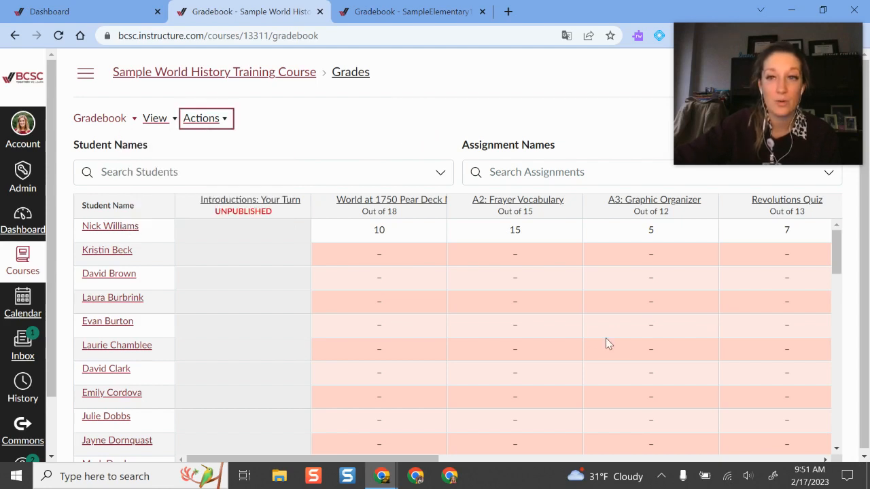
pyautogui.moveTo(469, 314)
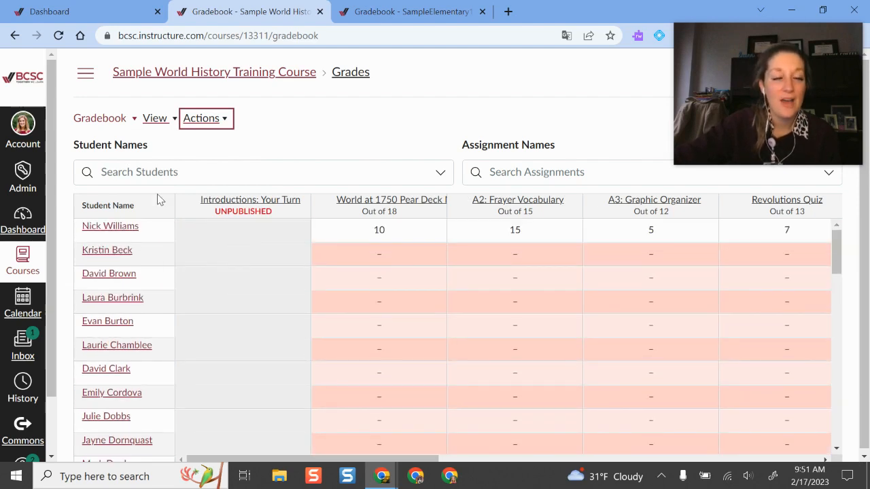
pyautogui.moveTo(112, 229)
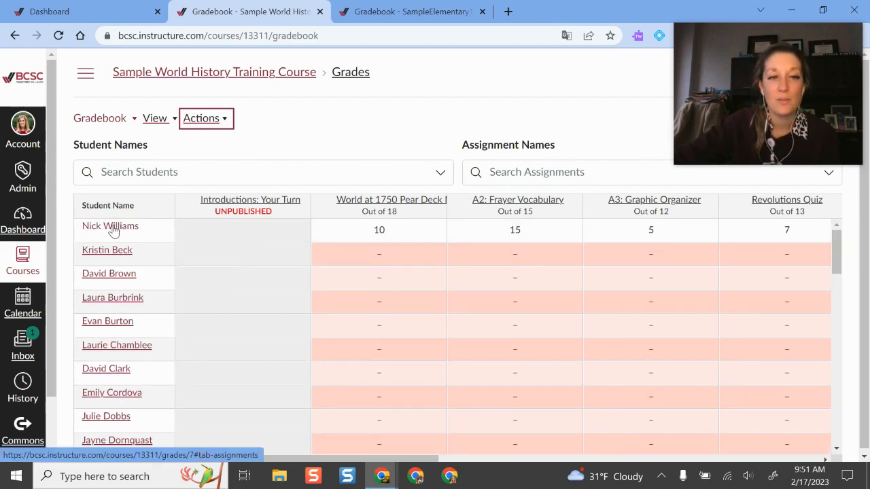
pyautogui.click(110, 226)
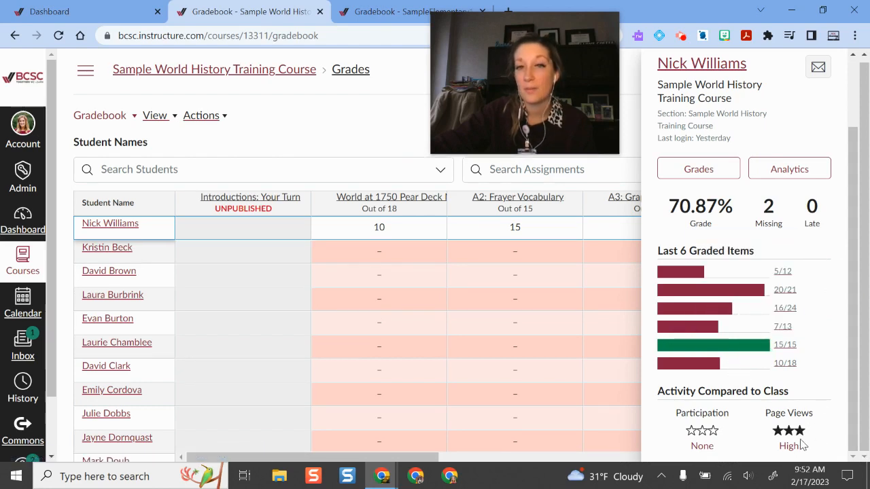
pyautogui.moveTo(714, 444)
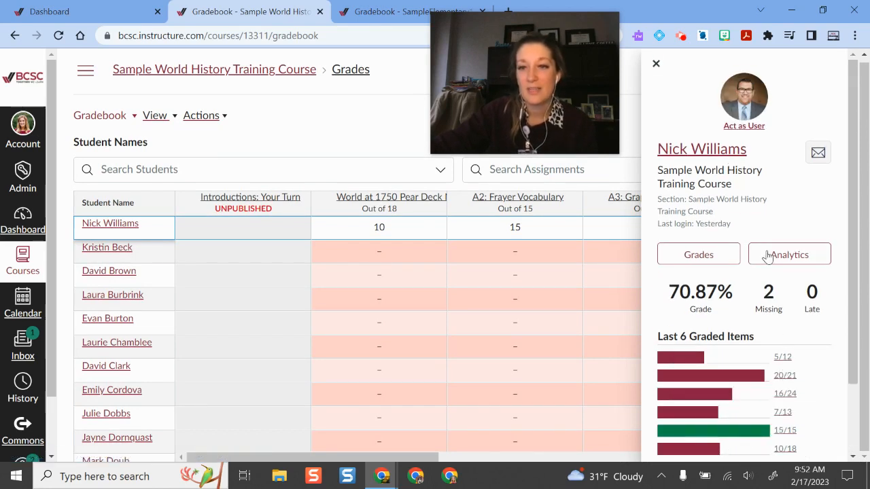
pyautogui.click(698, 254)
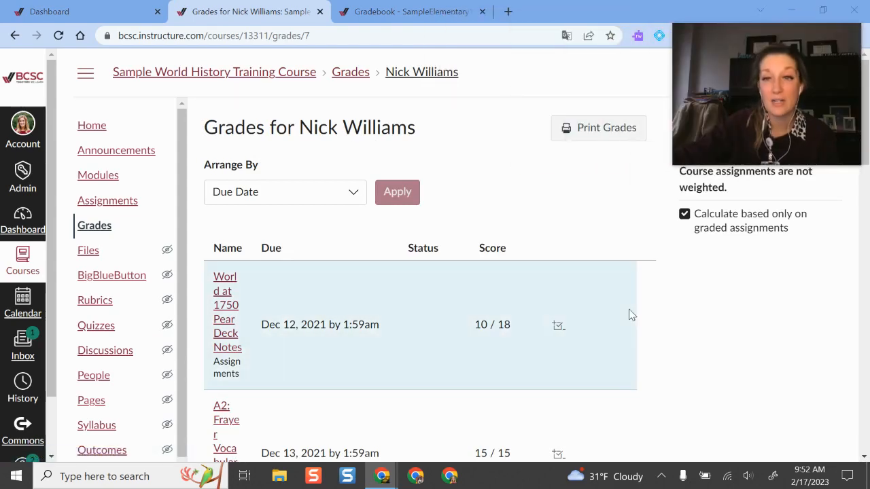
pyautogui.scroll(-3)
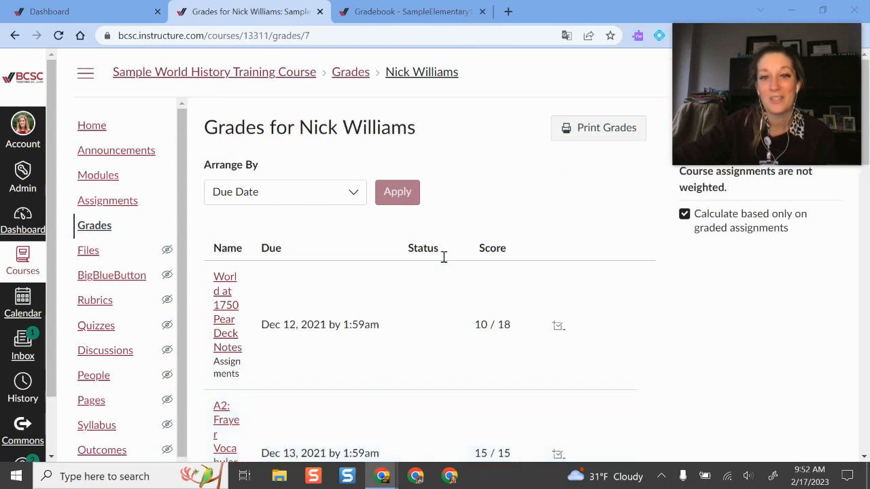
pyautogui.click(559, 325)
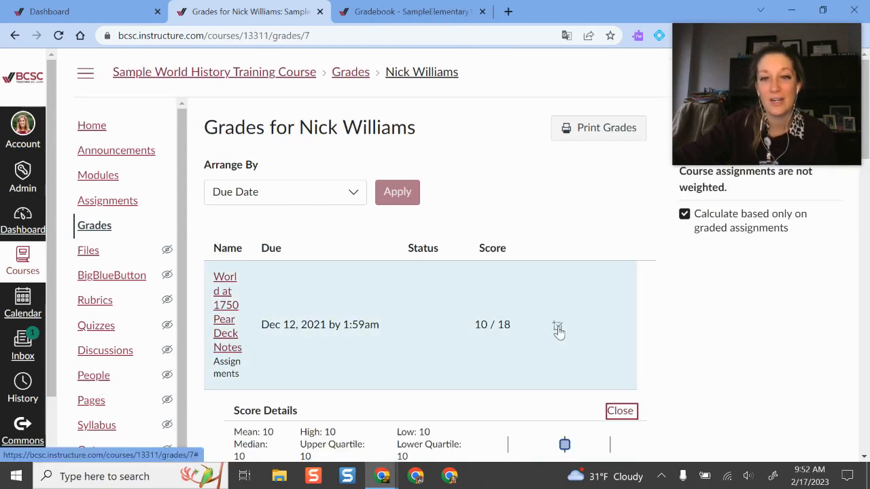
pyautogui.scroll(-3)
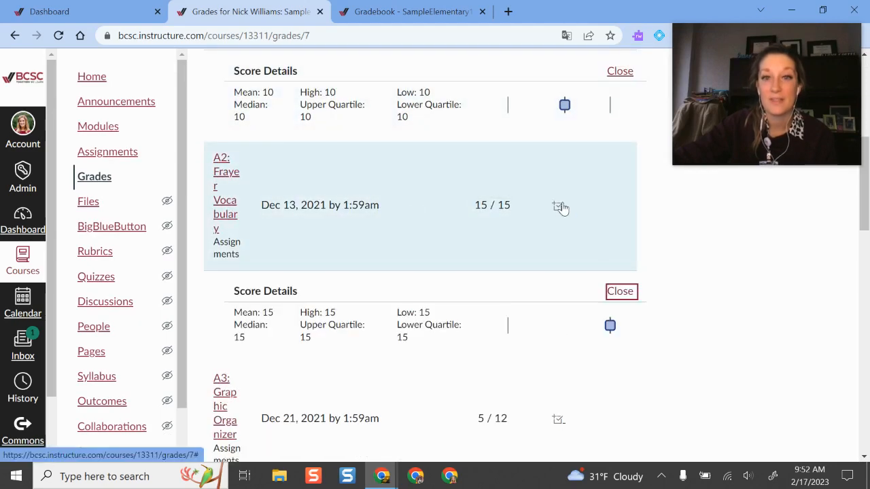
pyautogui.scroll(-3)
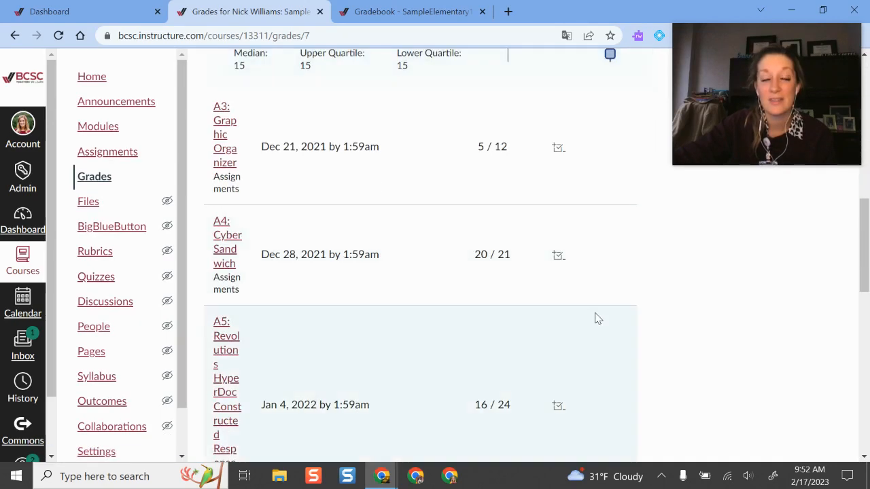
pyautogui.scroll(-3)
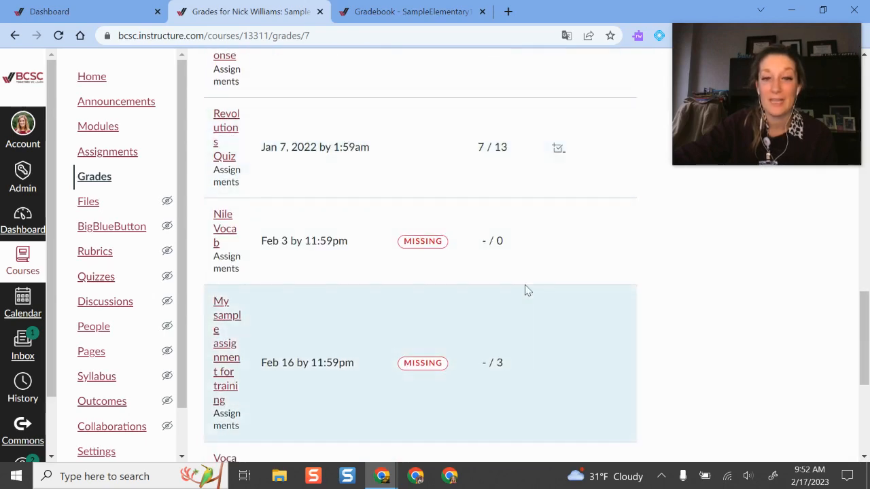
pyautogui.moveTo(563, 200)
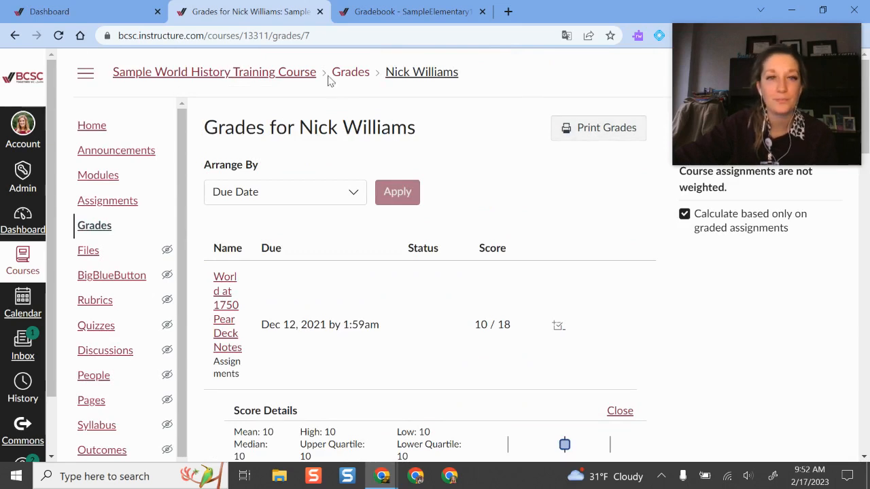
pyautogui.click(350, 71)
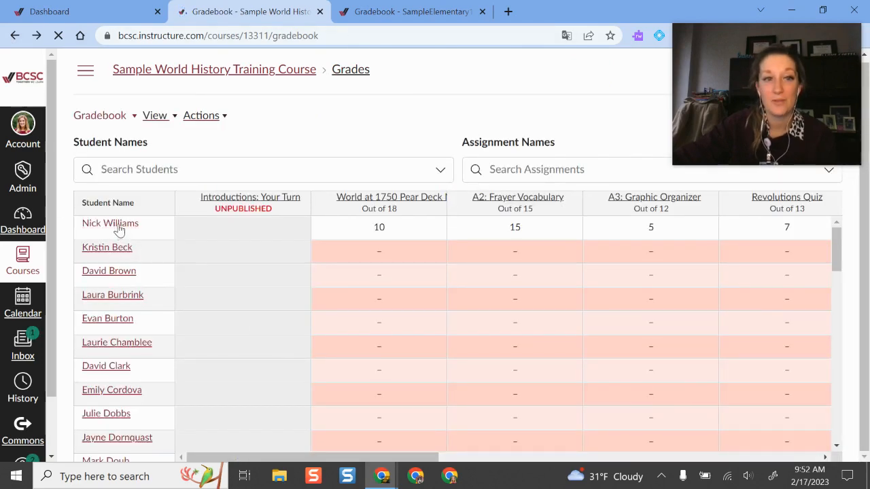
pyautogui.click(110, 223)
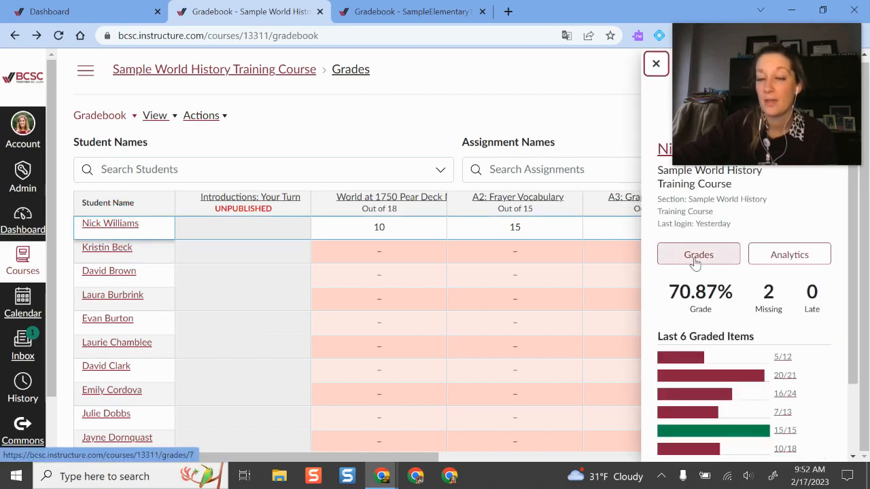
pyautogui.click(789, 255)
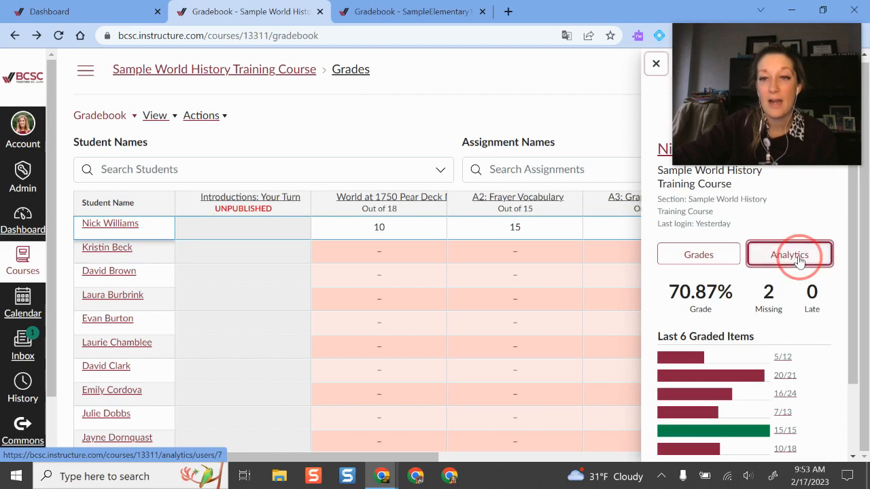
pyautogui.click(789, 255)
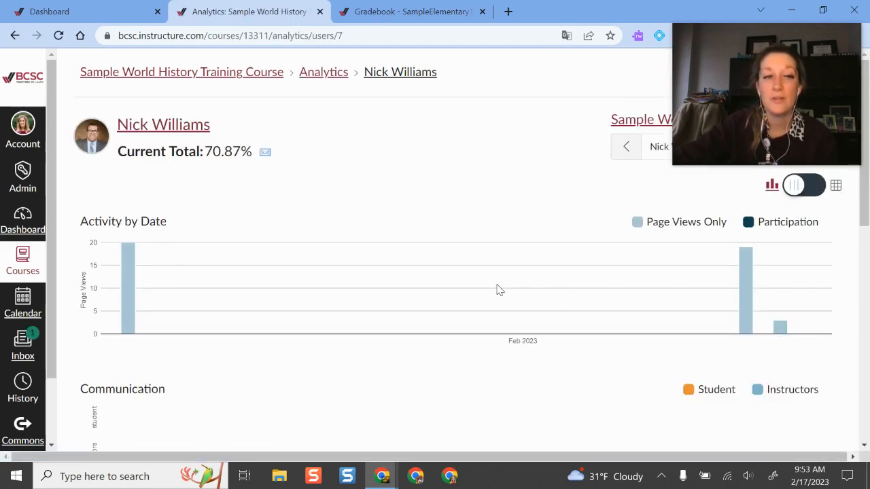
pyautogui.moveTo(238, 229)
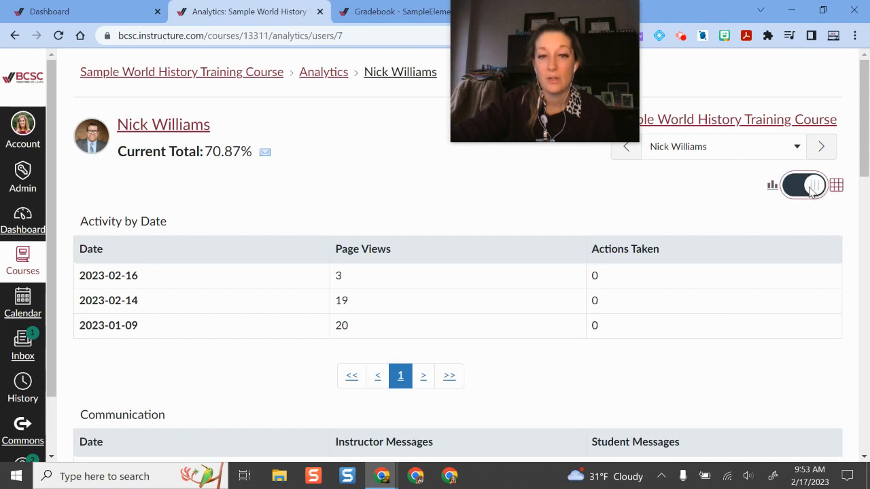
pyautogui.scroll(-3)
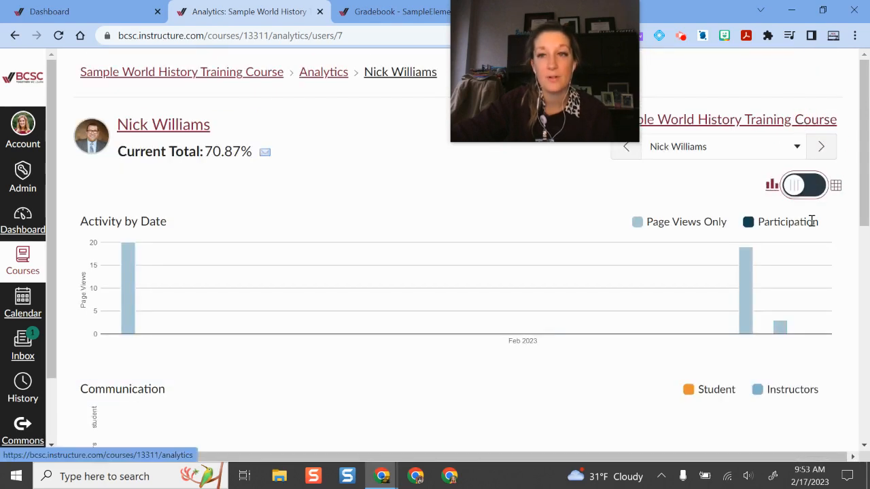
pyautogui.scroll(-3)
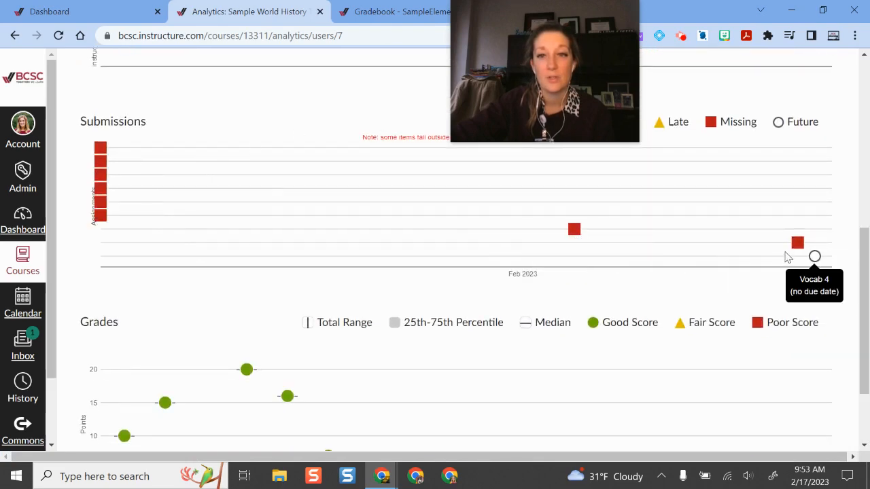
pyautogui.moveTo(659, 348)
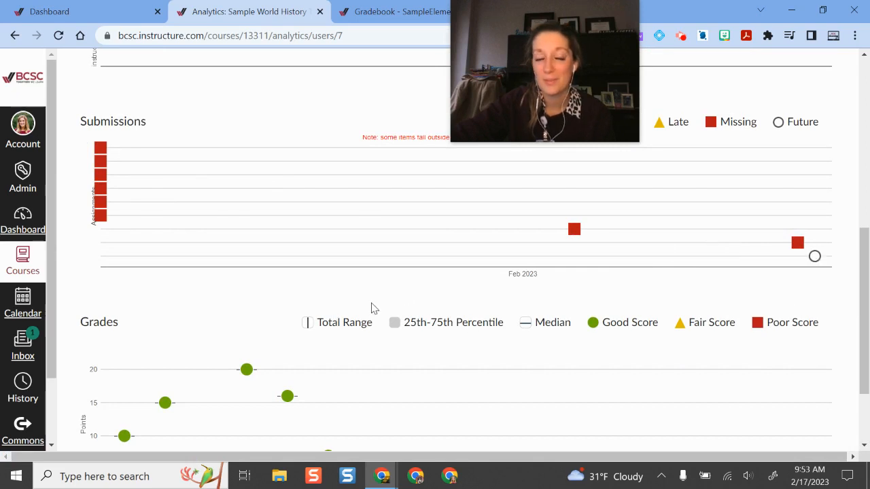
pyautogui.scroll(-3)
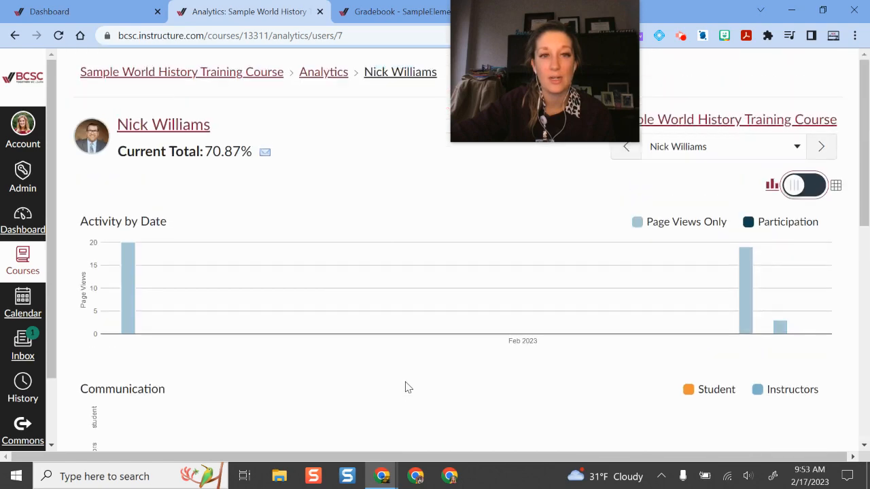
pyautogui.moveTo(825, 128)
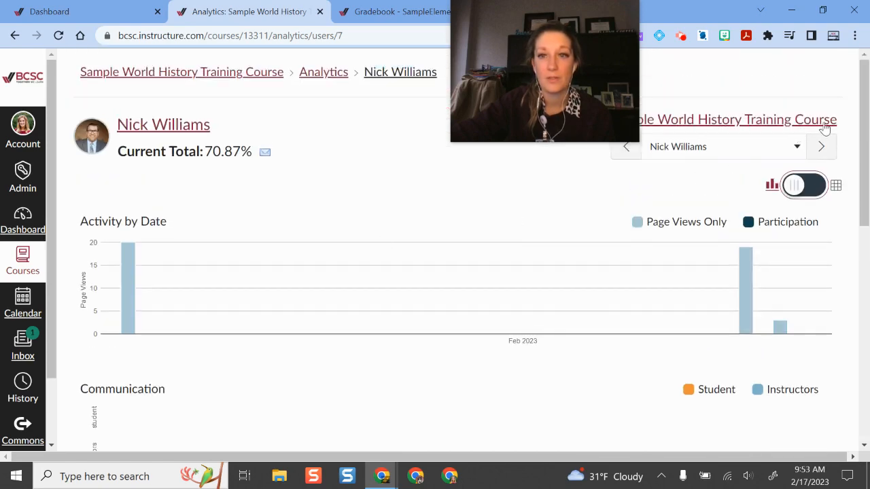
pyautogui.moveTo(544, 71); pyautogui.dragTo(651, 73)
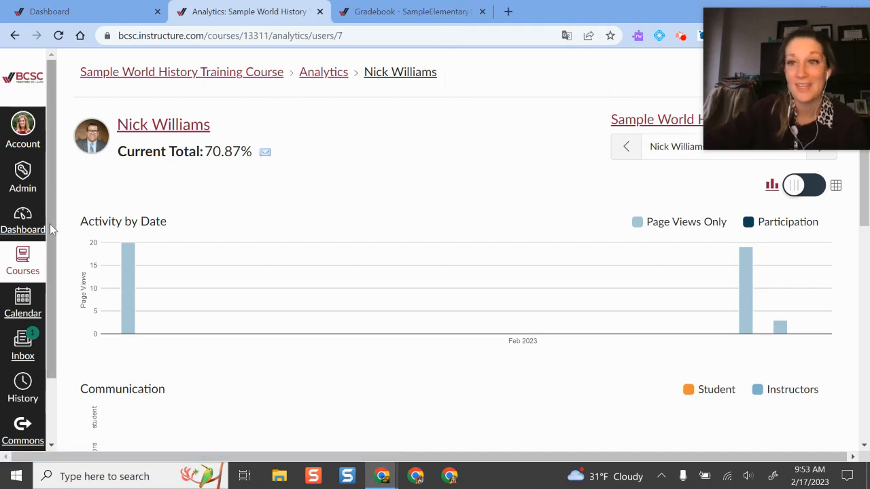
pyautogui.moveTo(9, 33)
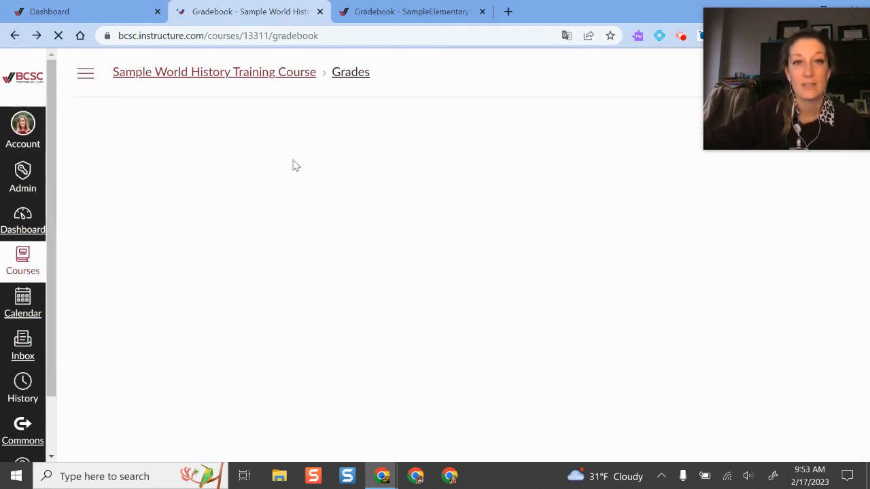
pyautogui.moveTo(537, 189)
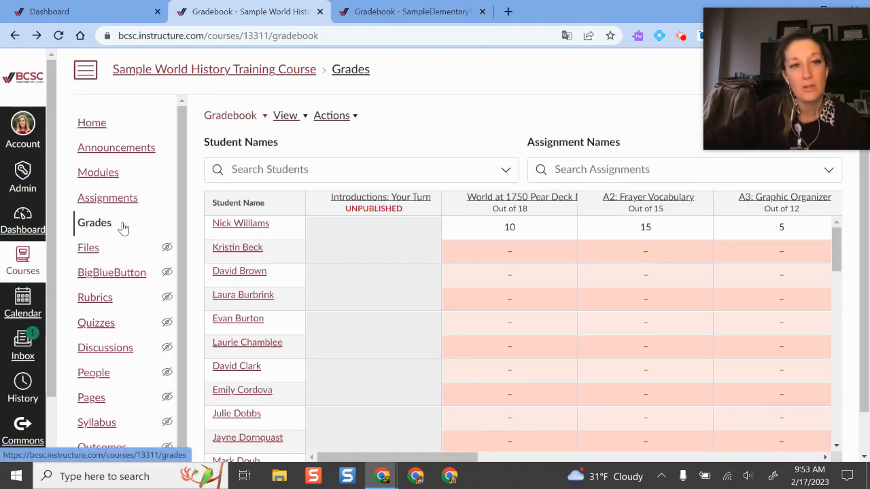
# Step: Open the World History course's Settings page to see its Course Details
pyautogui.scroll(-3)
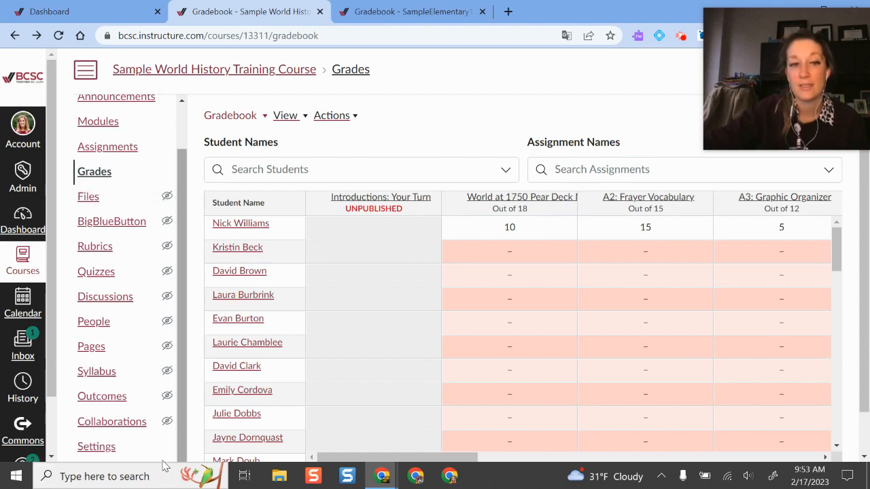
pyautogui.click(97, 446)
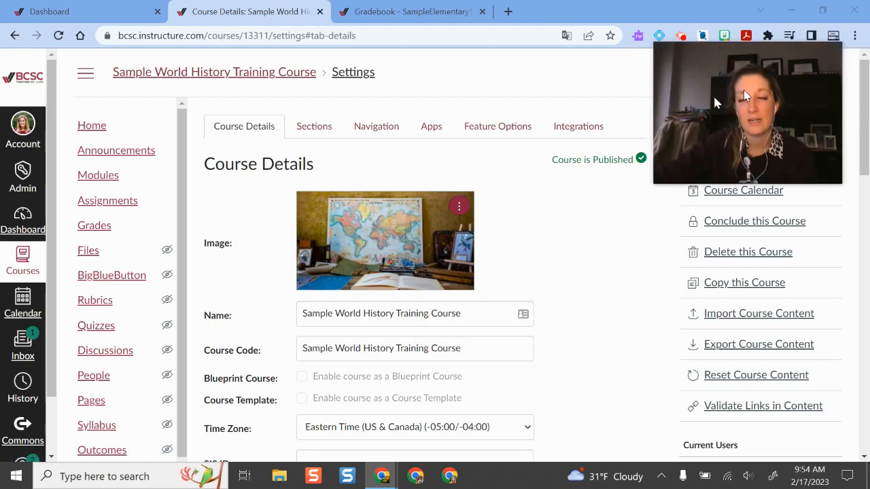
pyautogui.click(743, 159)
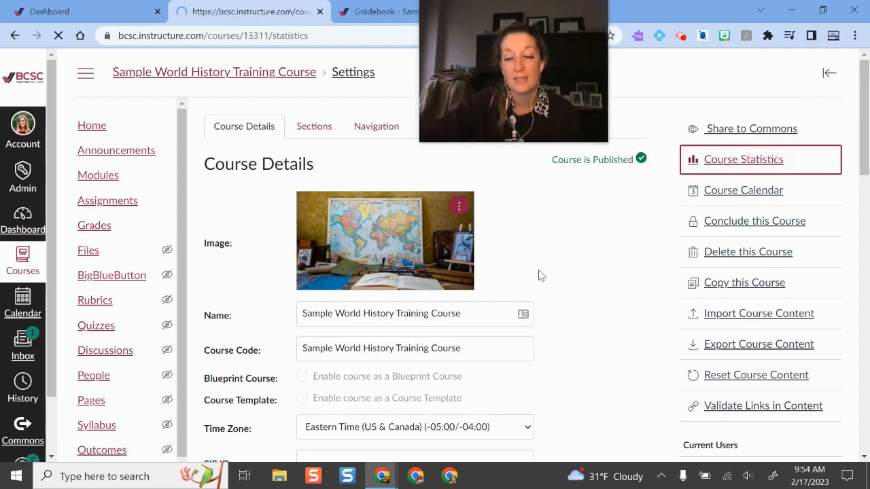
pyautogui.click(743, 159)
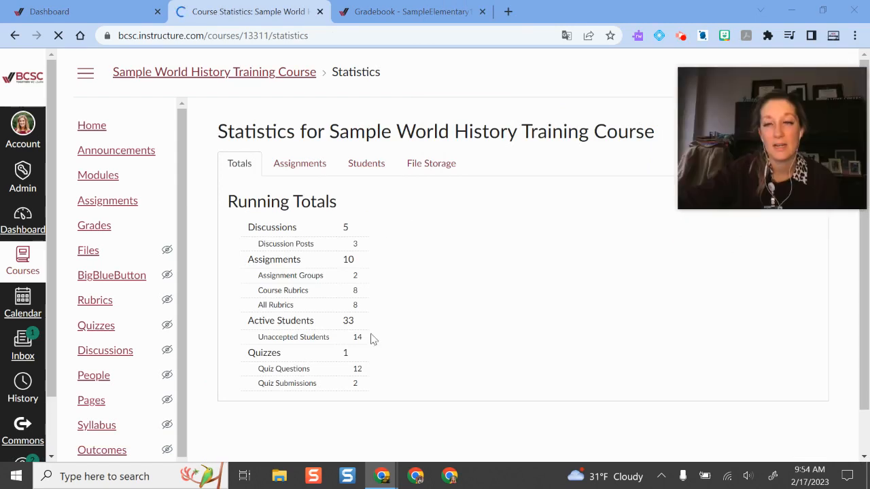
pyautogui.moveTo(91, 401)
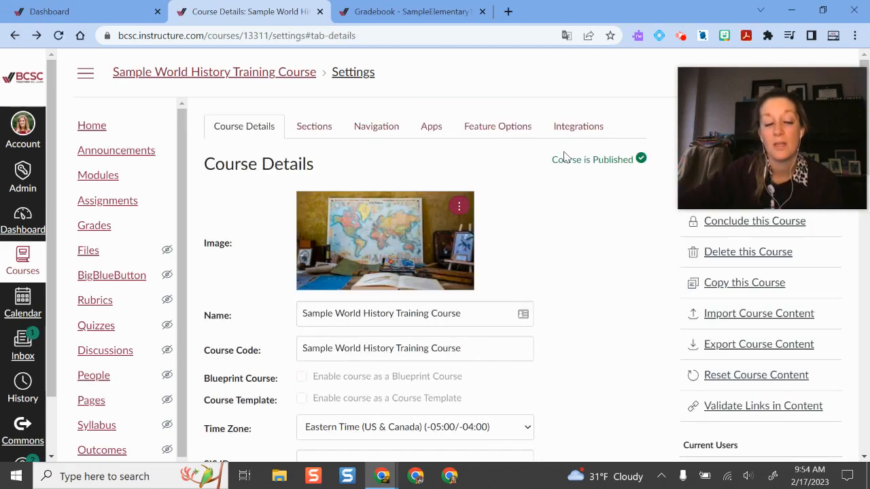
pyautogui.click(94, 225)
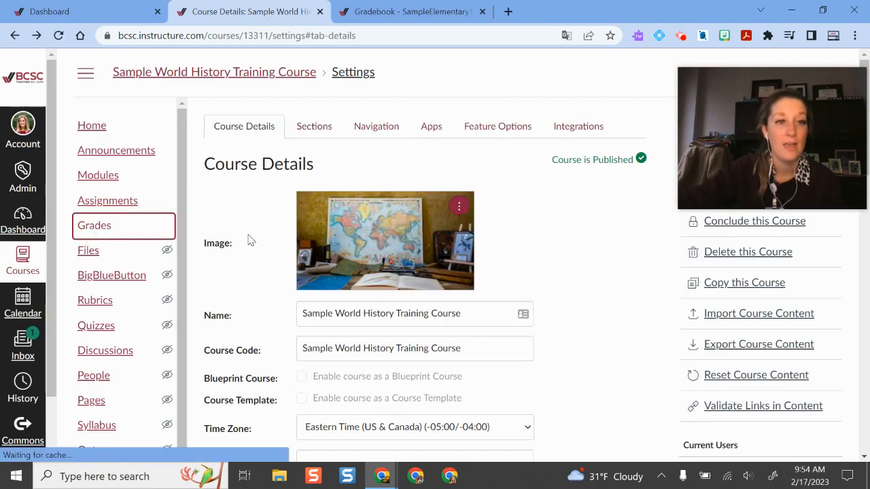
# Step: Open the course gradebook and switch it to Individual View
pyautogui.click(94, 225)
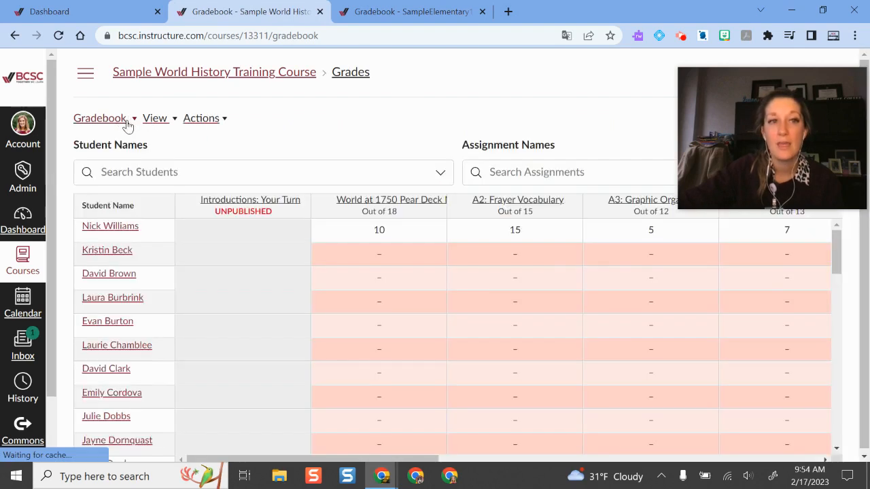
pyautogui.click(100, 118)
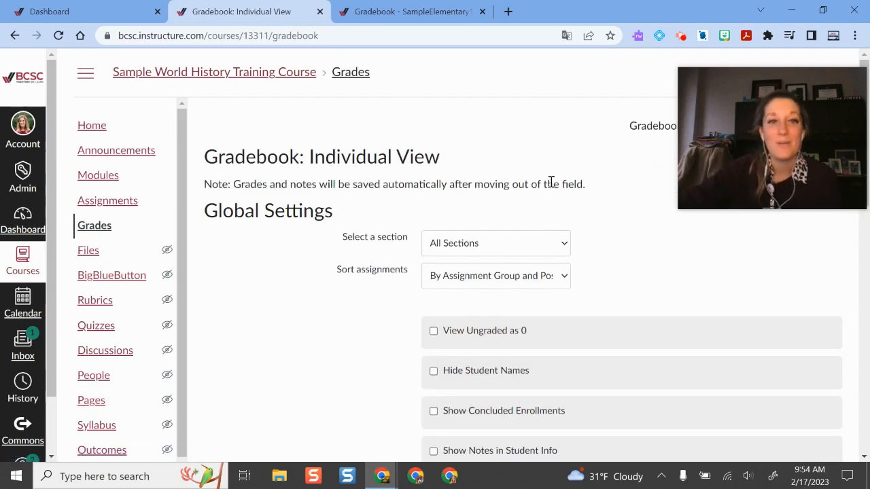
pyautogui.scroll(-3)
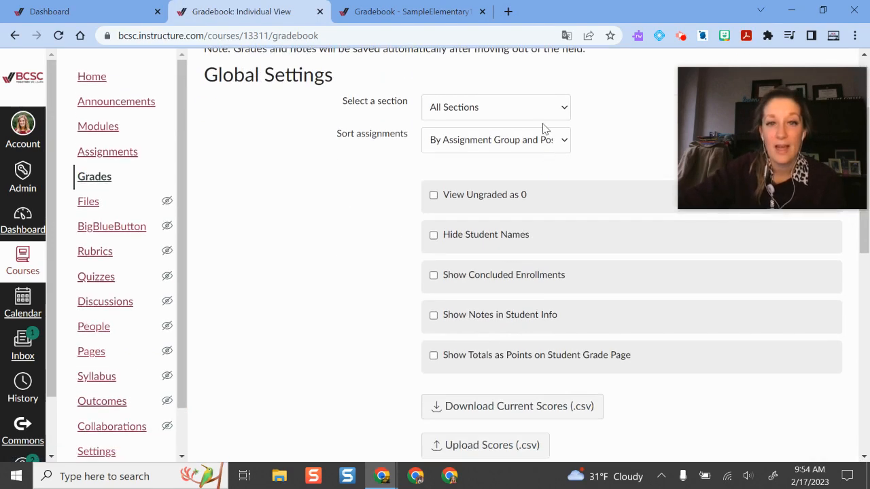
# Step: Select the Sample World History Training Course section and enable View Ungraded as 0
pyautogui.click(496, 107)
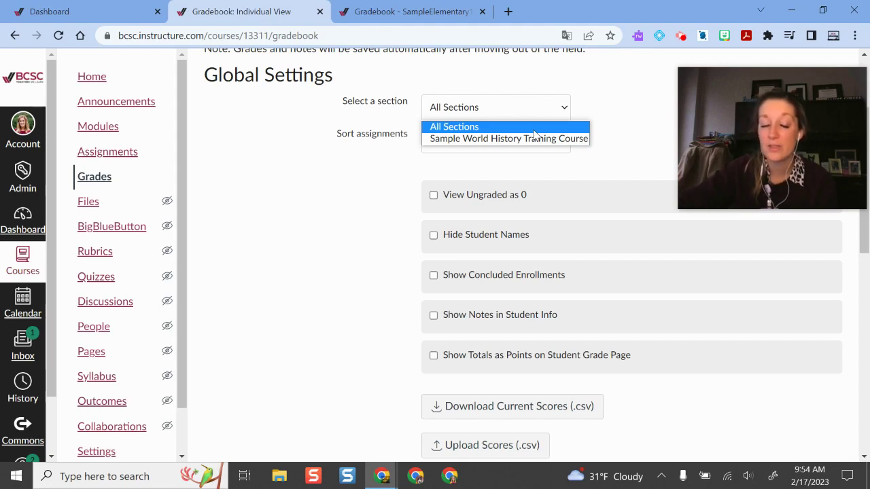
pyautogui.moveTo(556, 139)
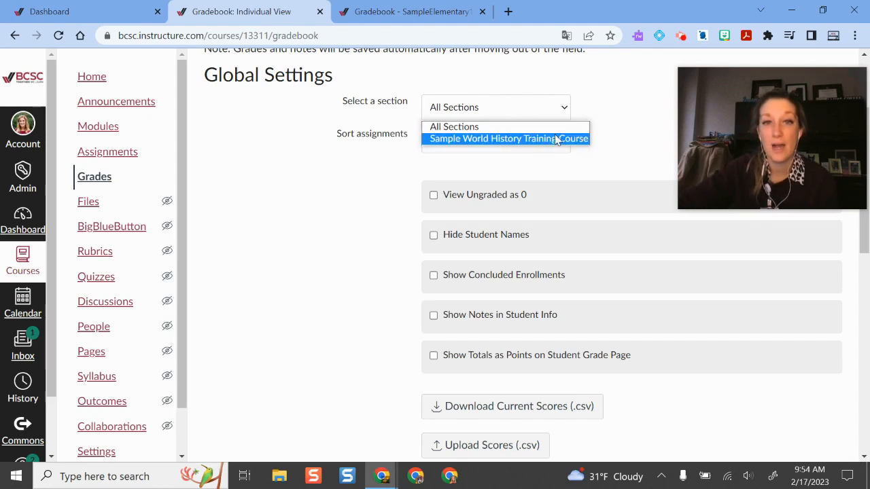
pyautogui.click(505, 138)
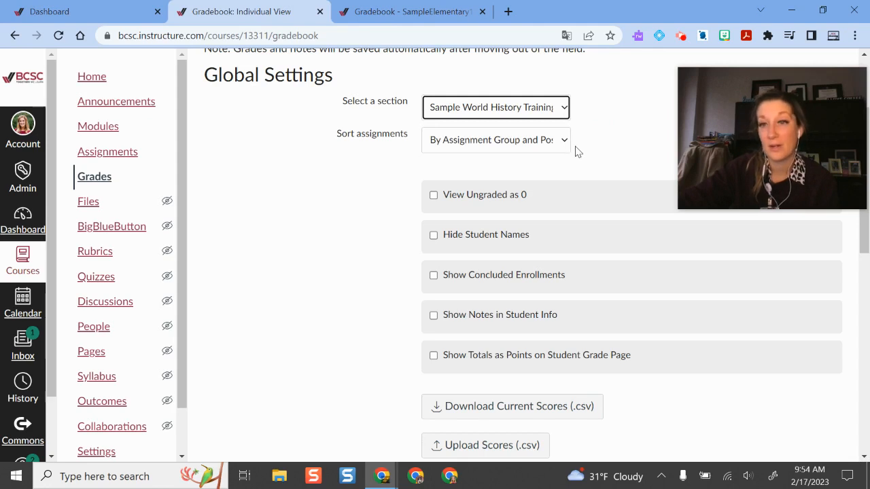
pyautogui.moveTo(572, 157)
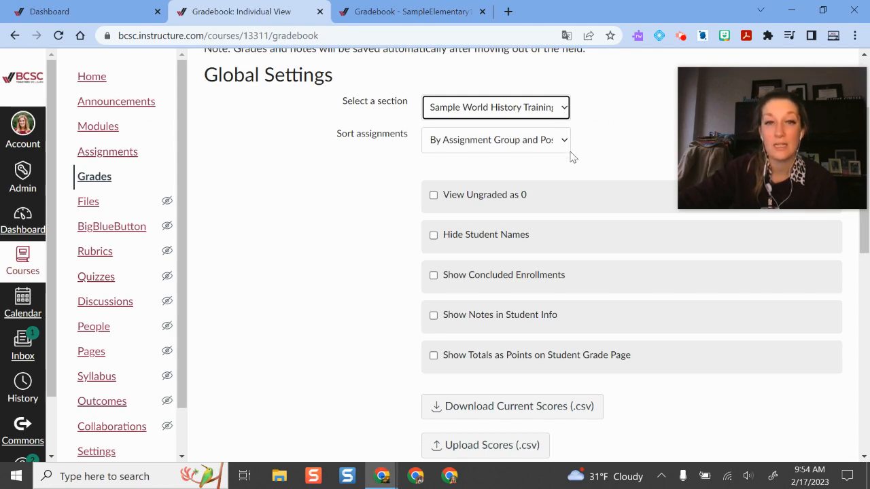
pyautogui.click(496, 139)
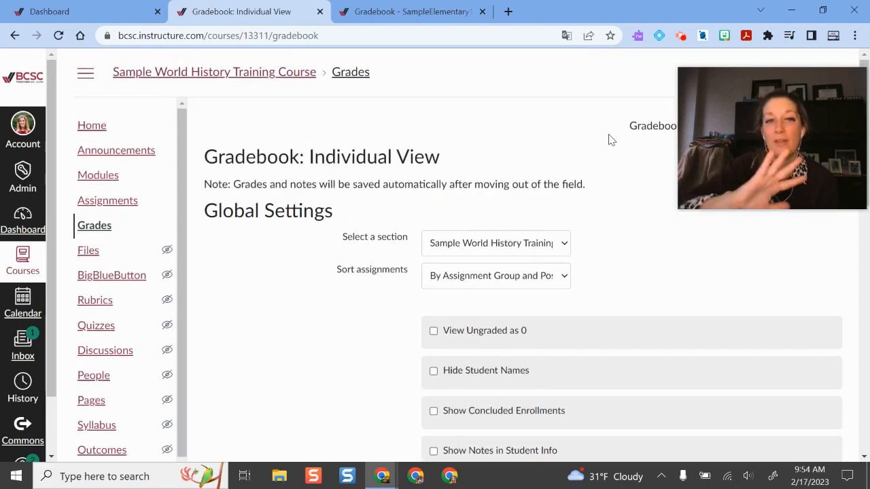
pyautogui.scroll(-3)
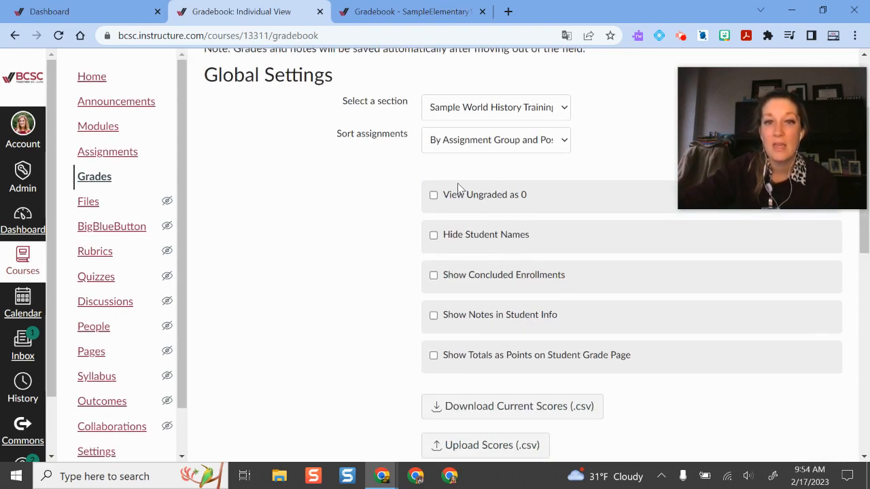
pyautogui.click(434, 195)
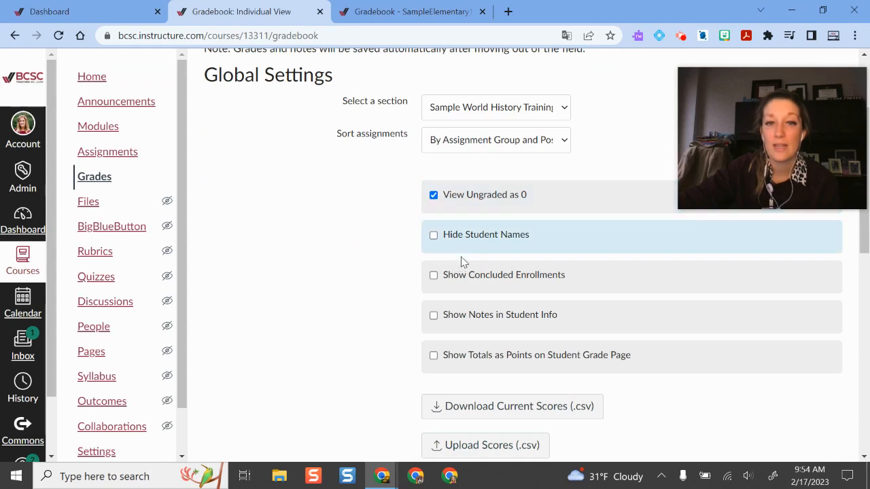
pyautogui.scroll(-3)
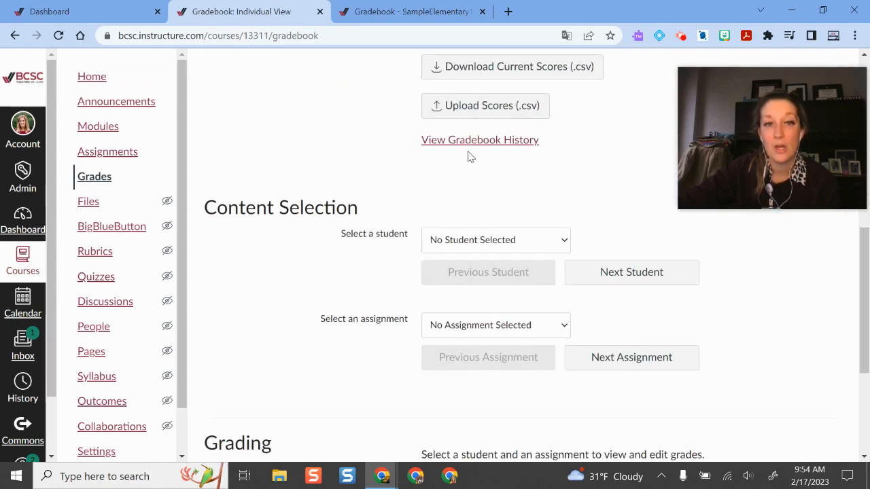
pyautogui.scroll(-3)
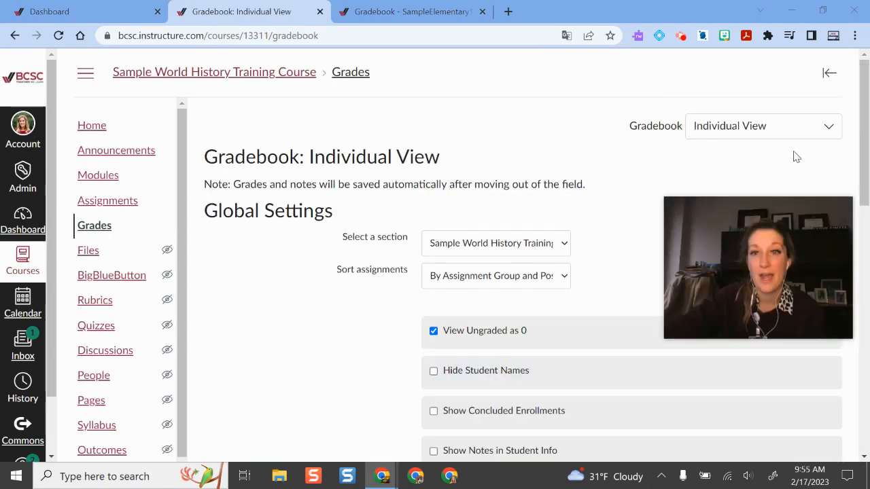
# Step: Switch the World History gradebook from Individual View back to Traditional Gradebook
pyautogui.moveTo(758, 267); pyautogui.dragTo(558, 202)
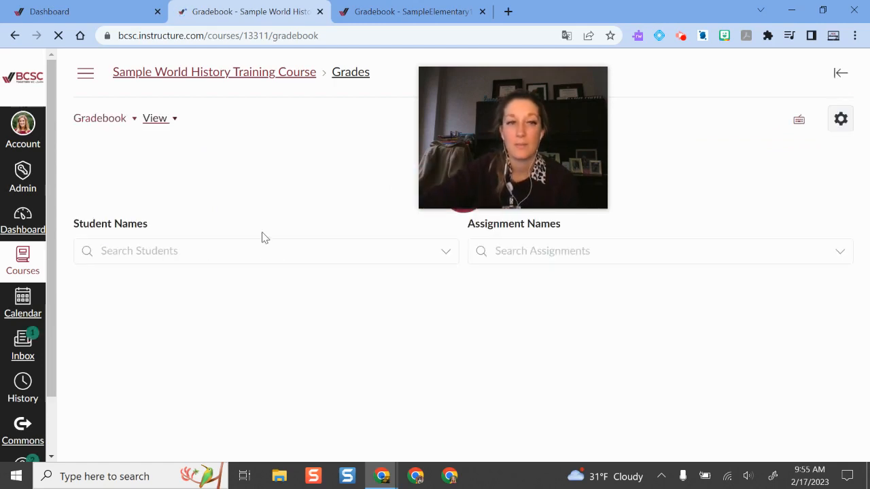
pyautogui.click(85, 73)
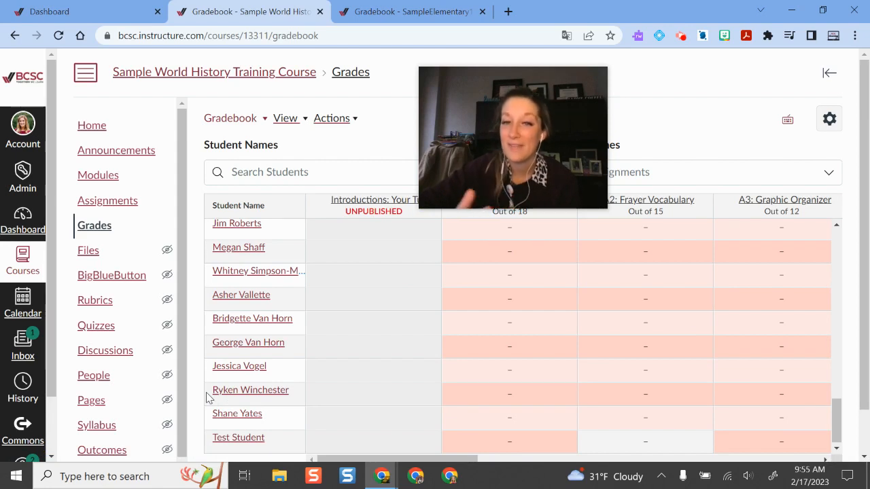
pyautogui.moveTo(403, 325)
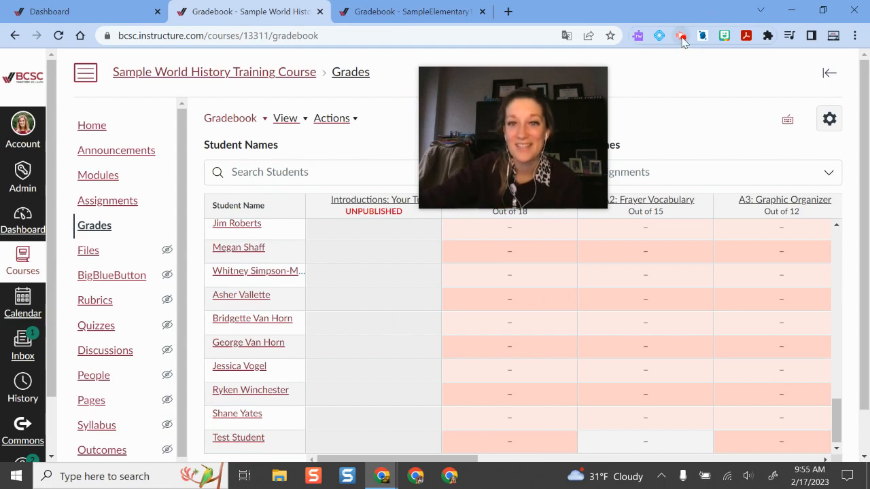
# Step: In SampleElementary124's gradebook, view Chanda Welsh's tray, then show Endangered Species Vocabulary column options
pyautogui.click(411, 12)
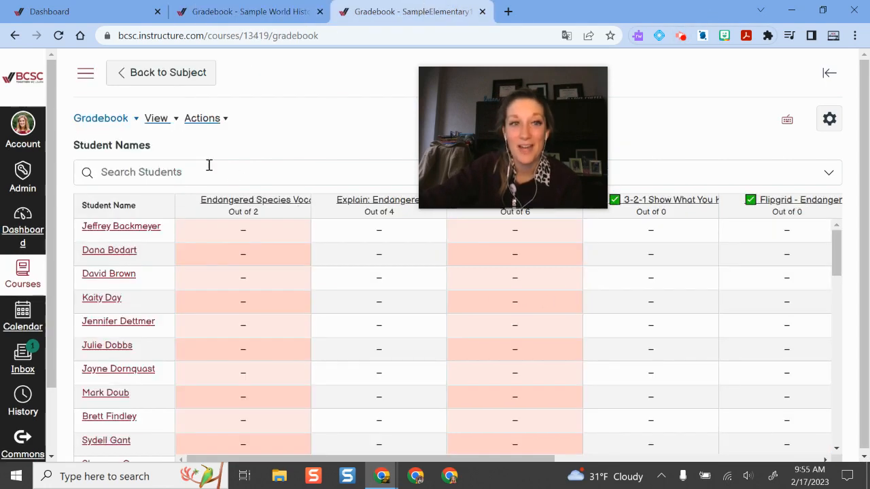
pyautogui.scroll(-3)
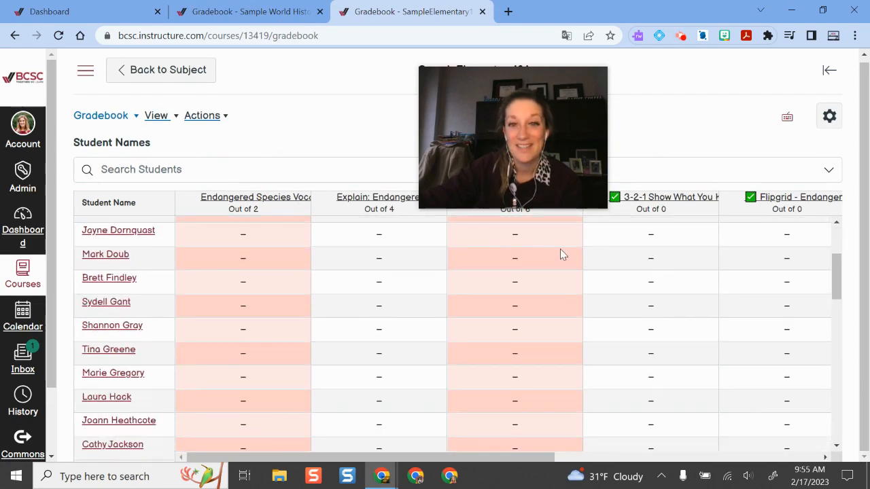
pyautogui.scroll(-3)
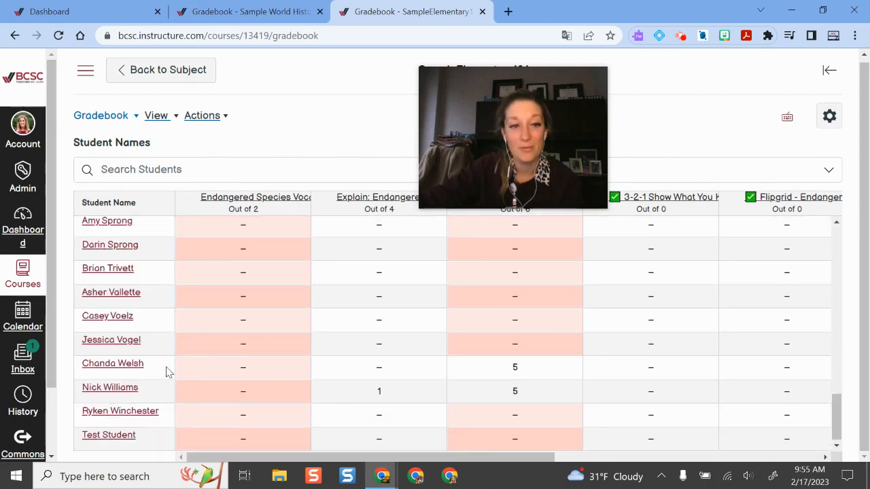
pyautogui.click(112, 363)
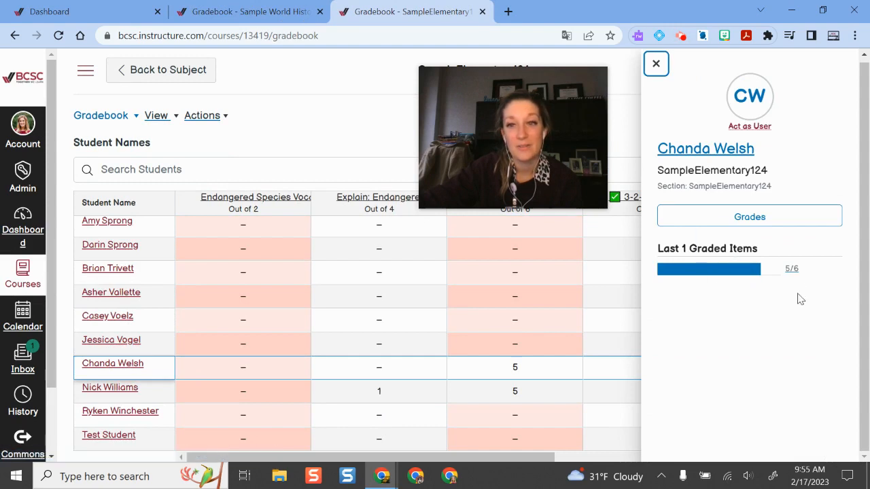
pyautogui.moveTo(736, 391)
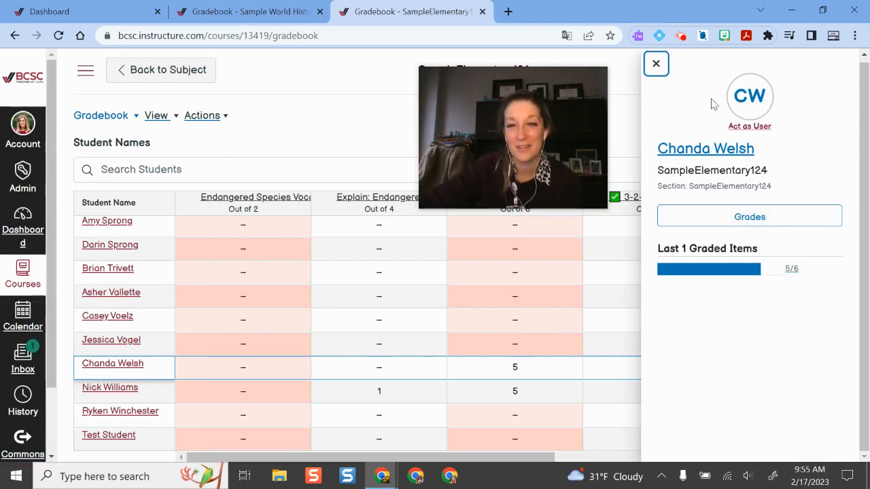
pyautogui.click(110, 387)
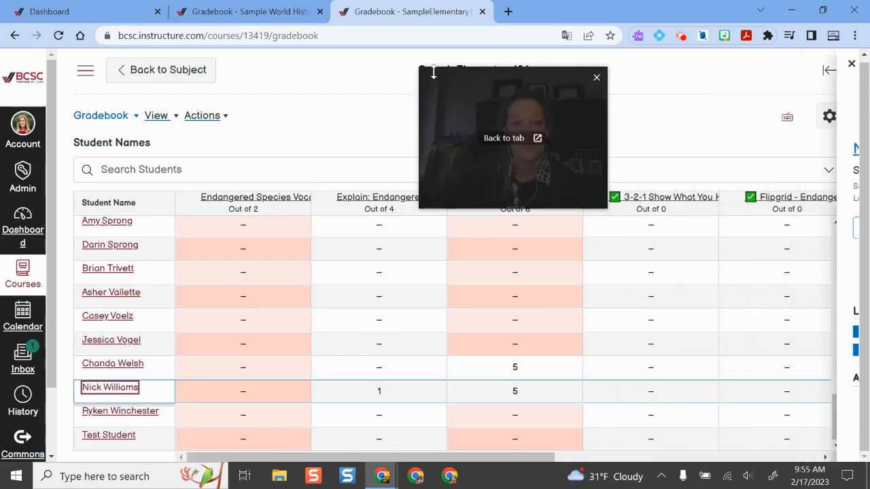
pyautogui.click(300, 206)
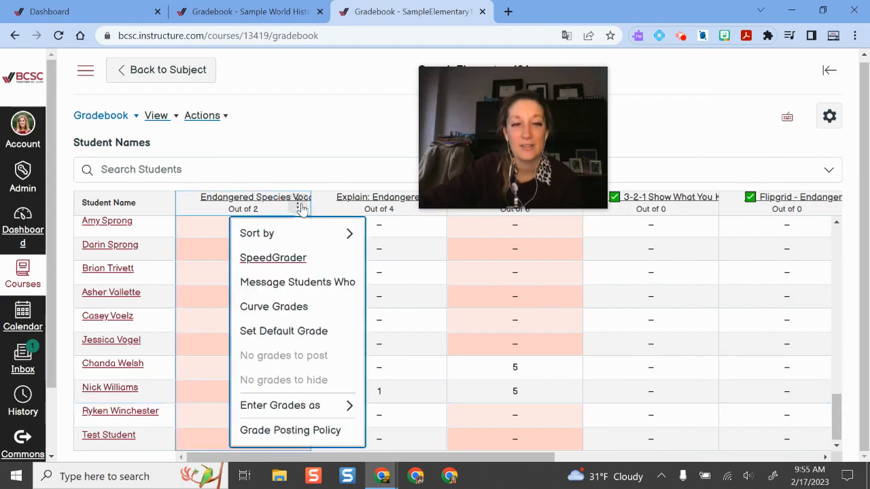
pyautogui.moveTo(342, 302)
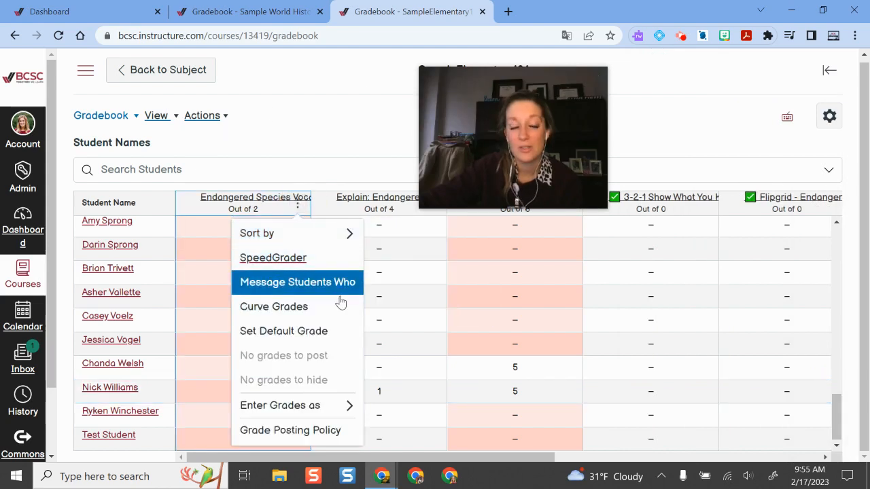